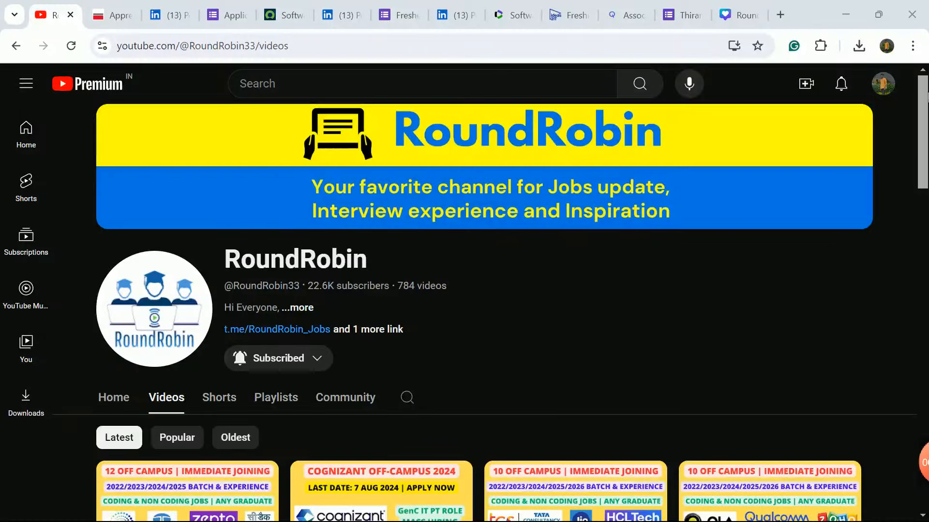
Step: Bring up the S&P Global Apprentice posting and highlight the 2023 & 2024 pass-outs eligibility line
{"action": "scroll", "scroll_direction": "down", "scroll_amount": 3}
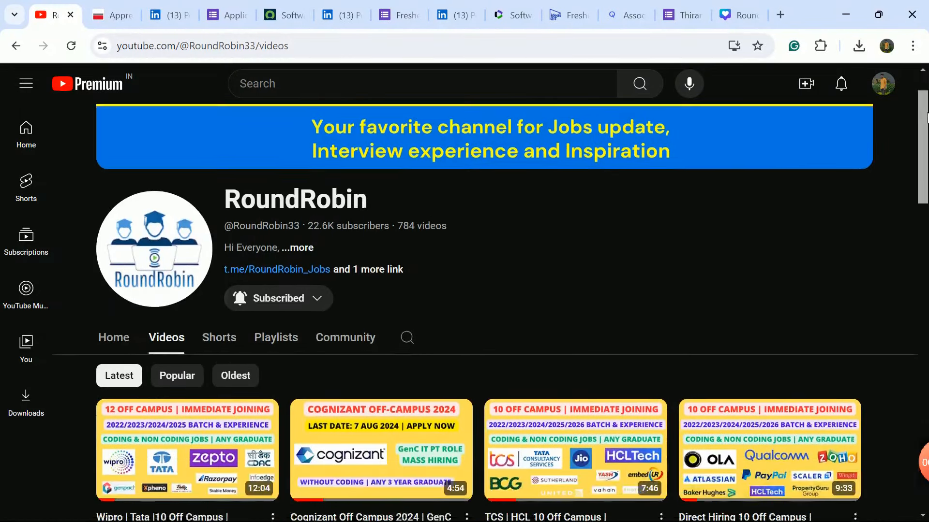
{"action": "scroll", "scroll_direction": "down", "scroll_amount": 3}
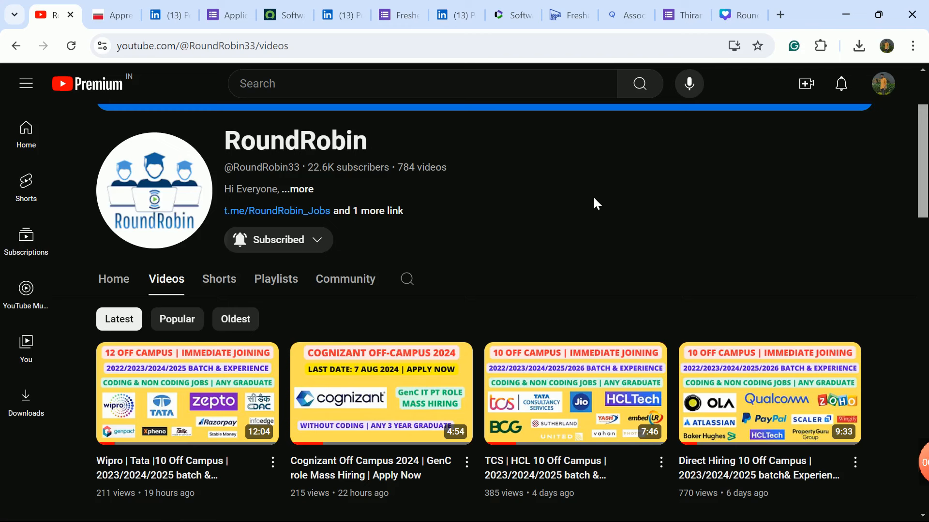
{"action": "mouse_move", "coordinate": [538, 199]}
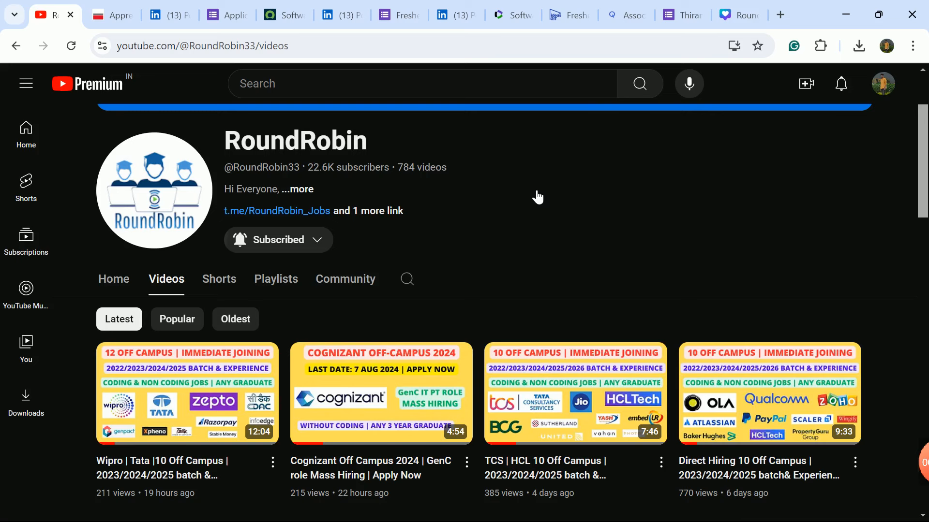
{"action": "mouse_move", "coordinate": [326, 395]}
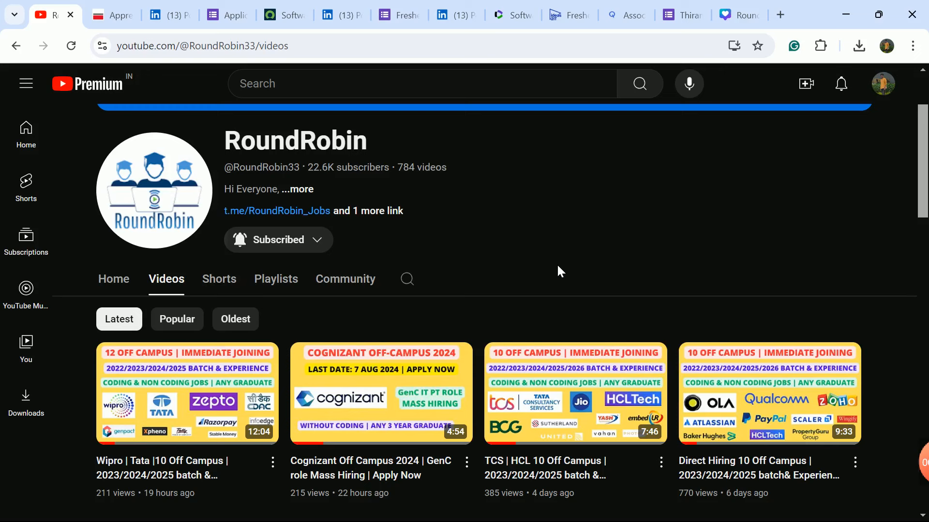
{"action": "left_click", "coordinate": [106, 14]}
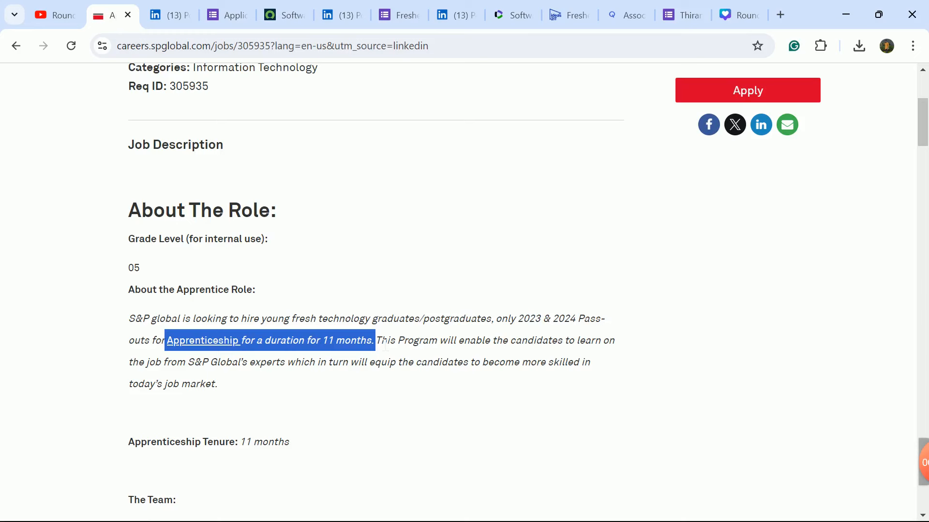
{"action": "scroll", "scroll_direction": "down", "scroll_amount": 3}
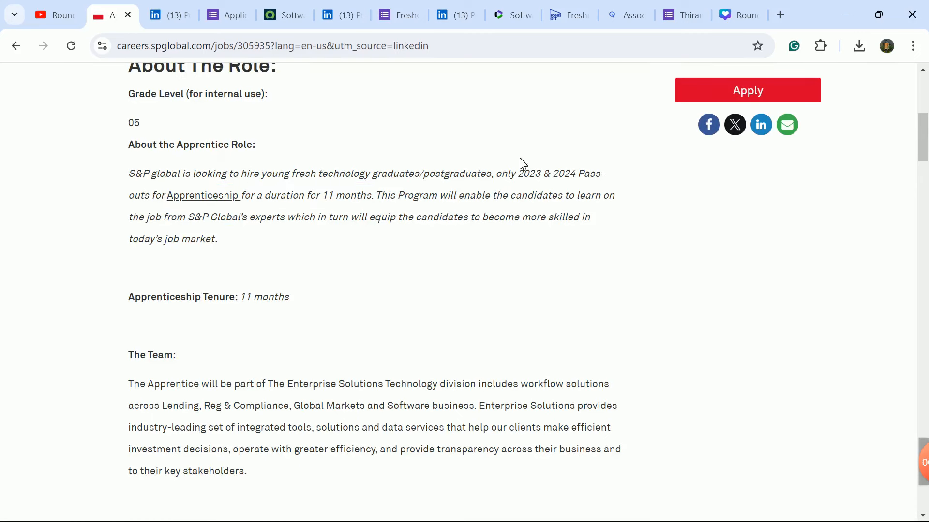
{"action": "left_click_drag", "start_coordinate": [516, 173], "coordinate": [604, 173]}
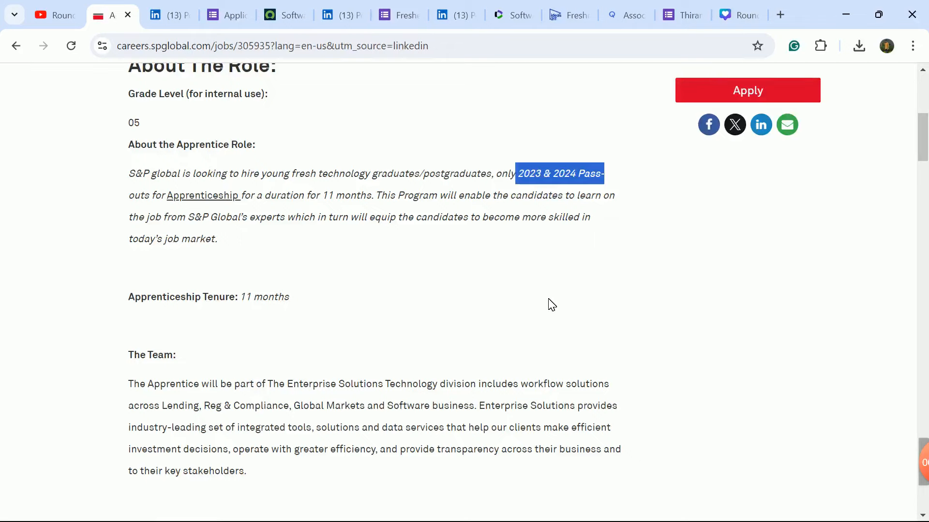
Step: Read down to the team details and highlight the list of roles hired, such as Developer and Dev-Ops Engineer
{"action": "scroll", "scroll_direction": "down", "scroll_amount": 3}
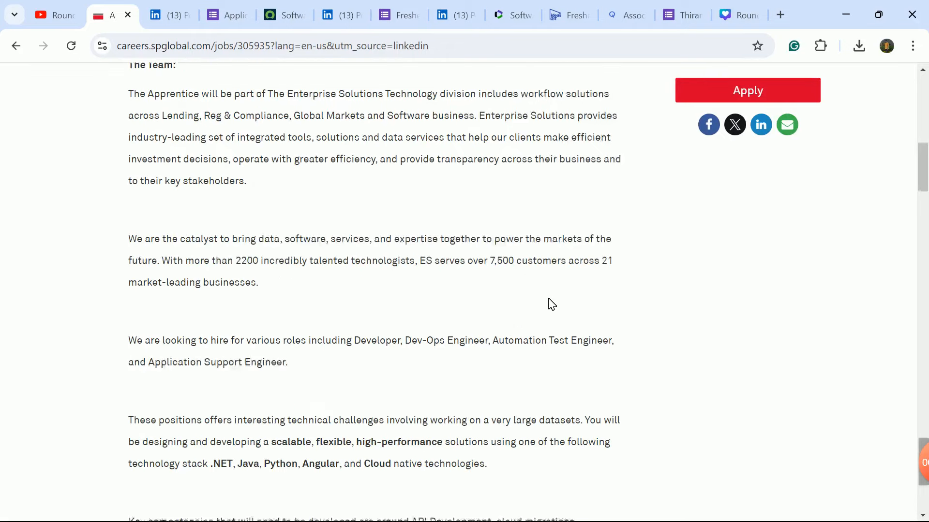
{"action": "scroll", "scroll_direction": "down", "scroll_amount": 3}
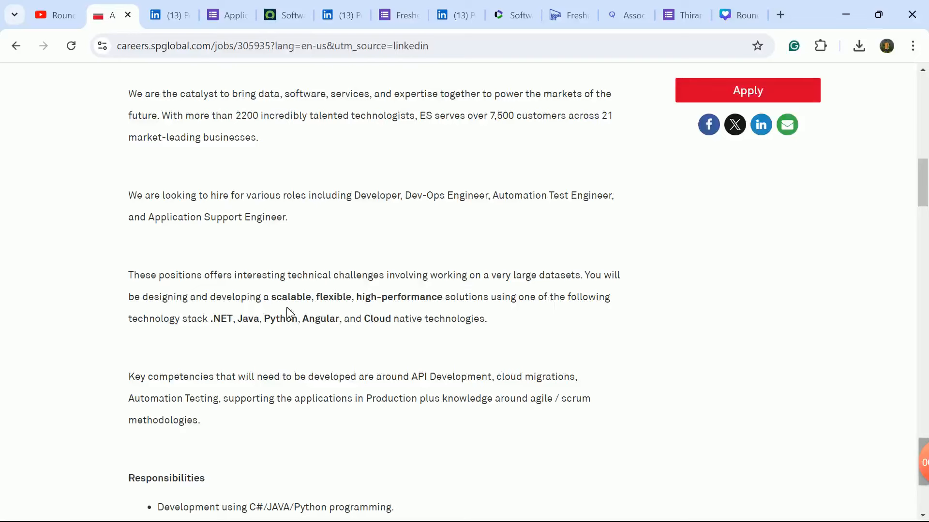
{"action": "left_click_drag", "start_coordinate": [128, 275], "coordinate": [485, 318]}
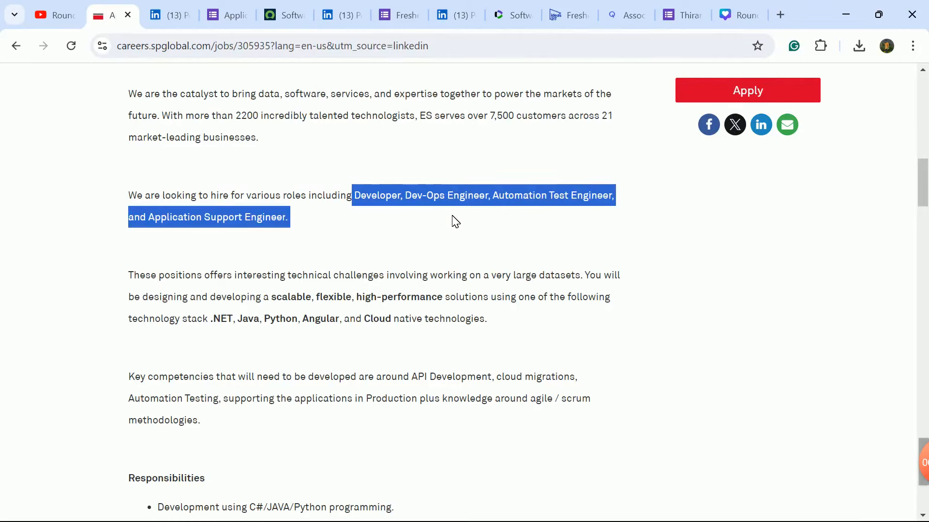
{"action": "scroll", "scroll_direction": "down", "scroll_amount": 3}
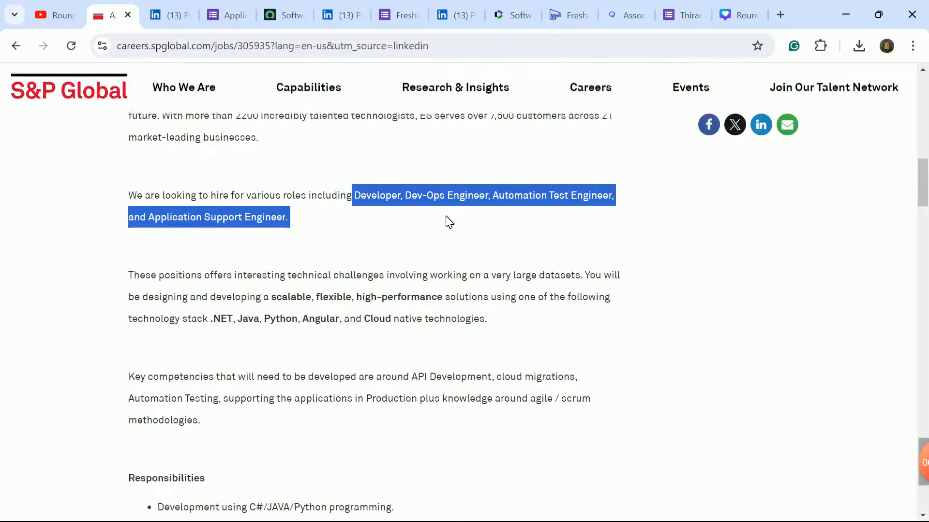
{"action": "scroll", "scroll_direction": "down", "scroll_amount": 3}
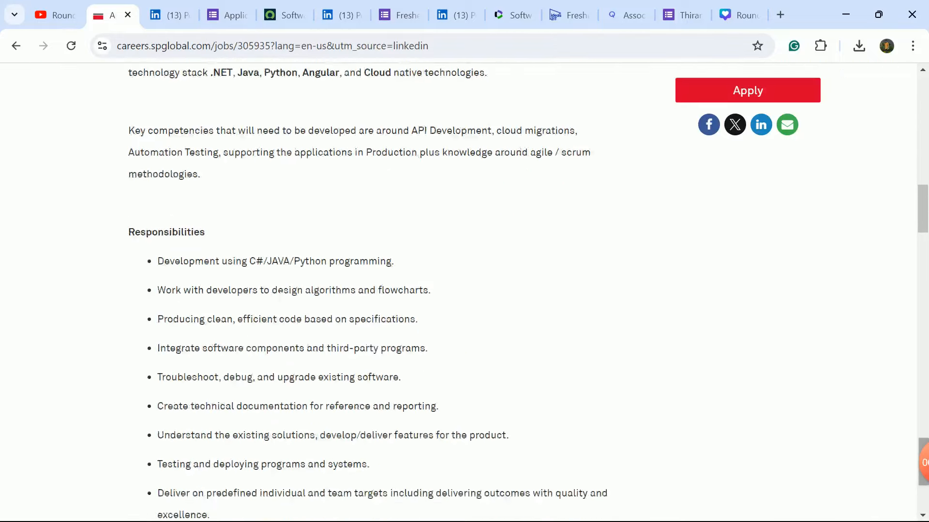
{"action": "scroll", "scroll_direction": "down", "scroll_amount": 3}
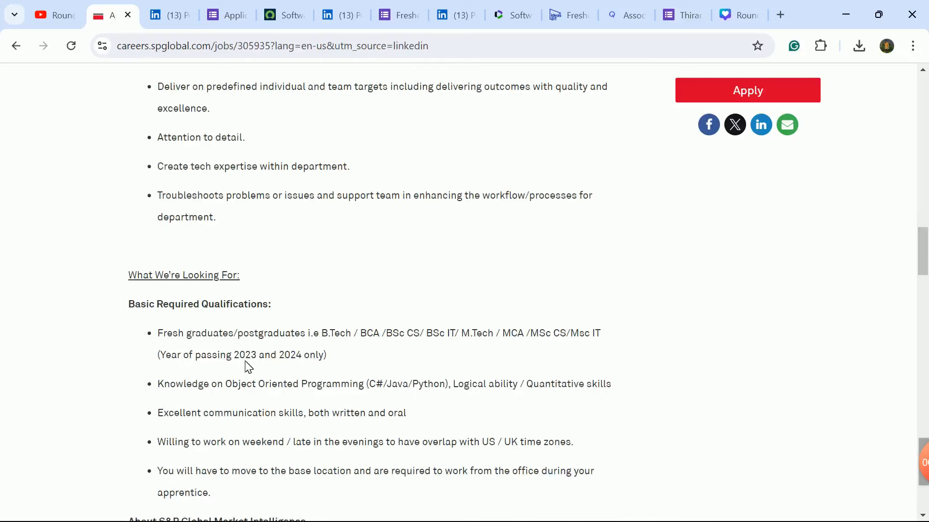
{"action": "scroll", "scroll_direction": "down", "scroll_amount": 3}
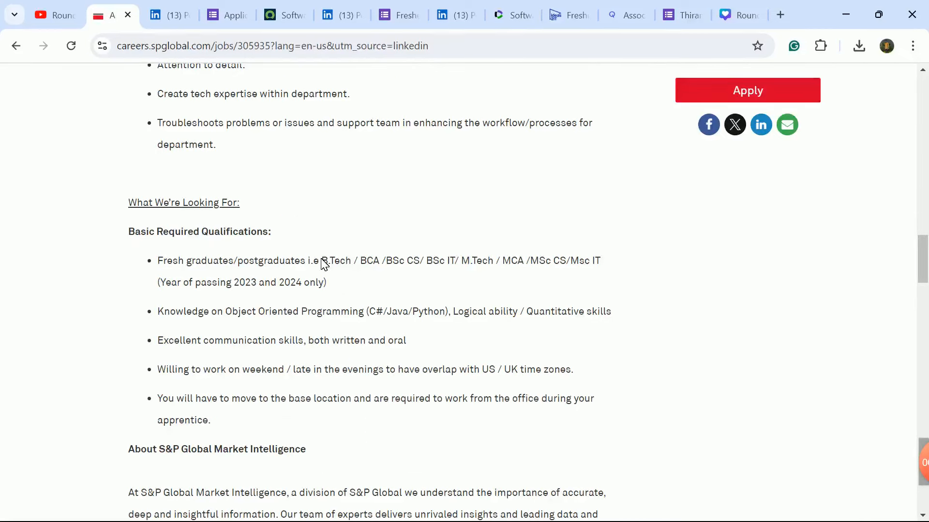
{"action": "double_click", "coordinate": [333, 260]}
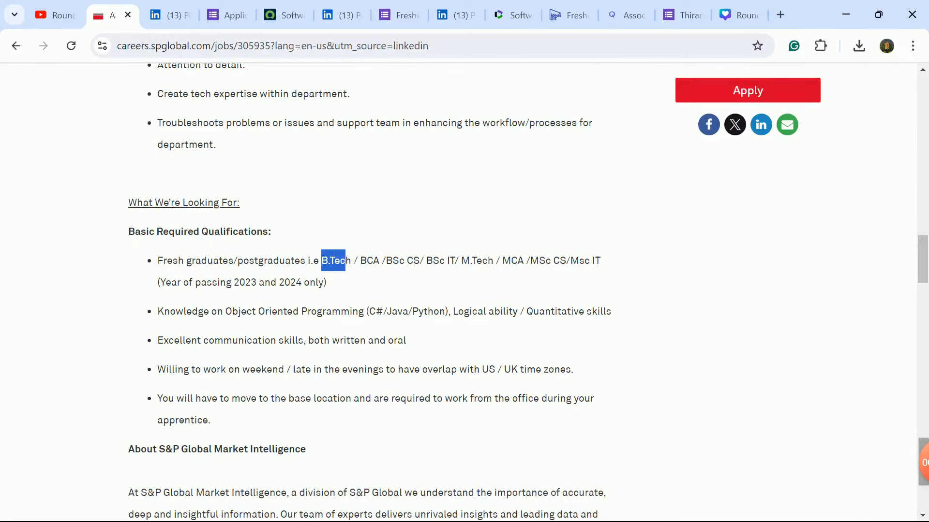
{"action": "left_click_drag", "start_coordinate": [335, 261], "coordinate": [407, 260]}
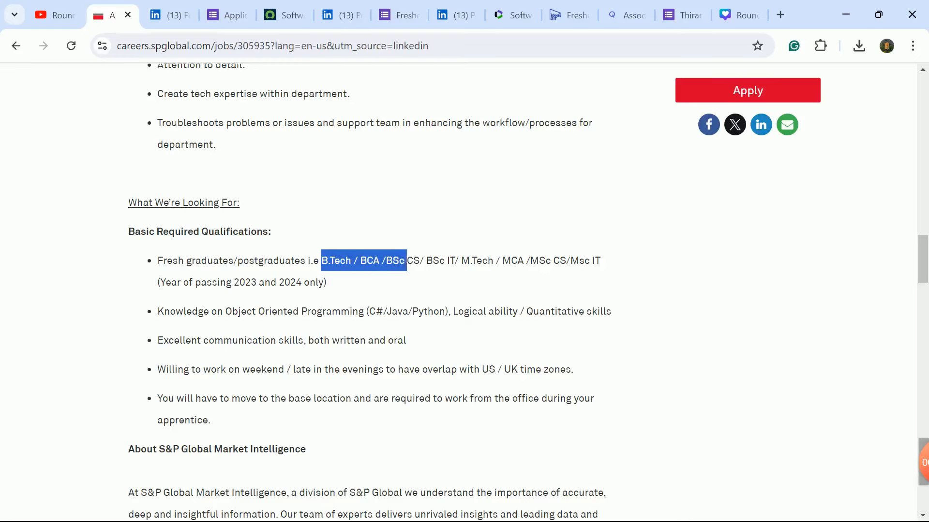
{"action": "left_click_drag", "start_coordinate": [405, 260], "coordinate": [510, 261]}
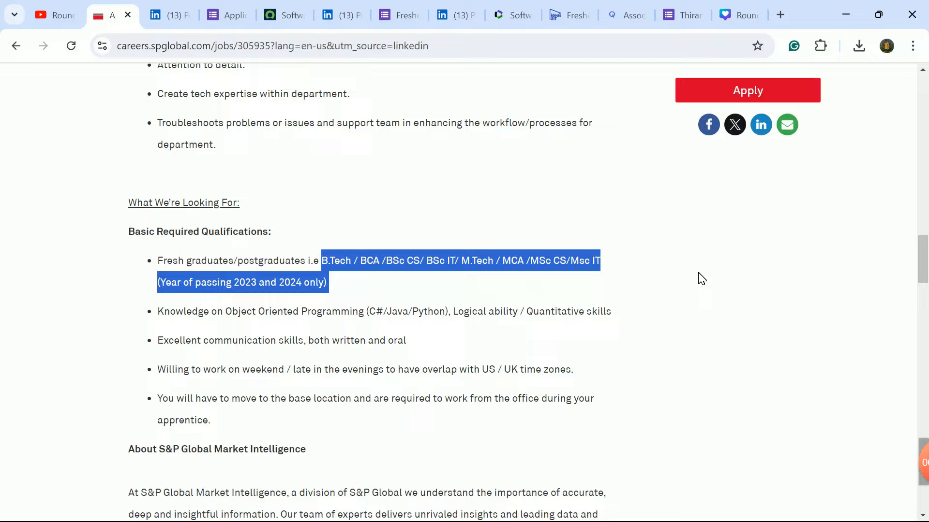
{"action": "scroll", "scroll_direction": "down", "scroll_amount": 3}
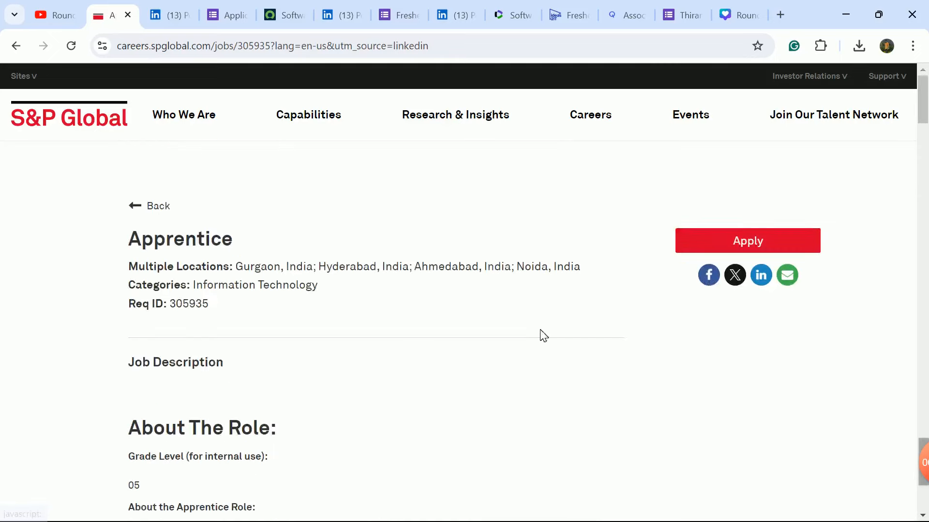
Step: Switch to the American Chase LinkedIn post hiring Associate Trainee and Associate System Engineer freshers
{"action": "left_click", "coordinate": [166, 14]}
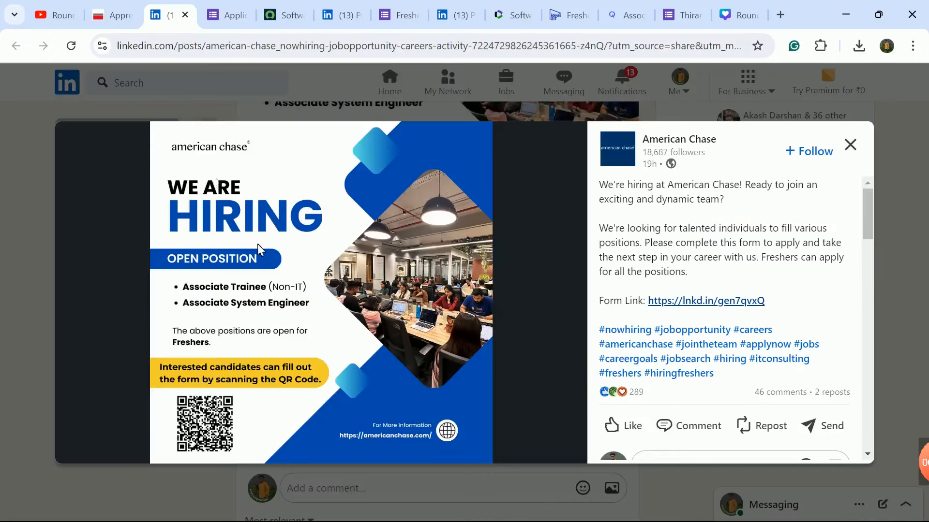
{"action": "mouse_move", "coordinate": [434, 285]}
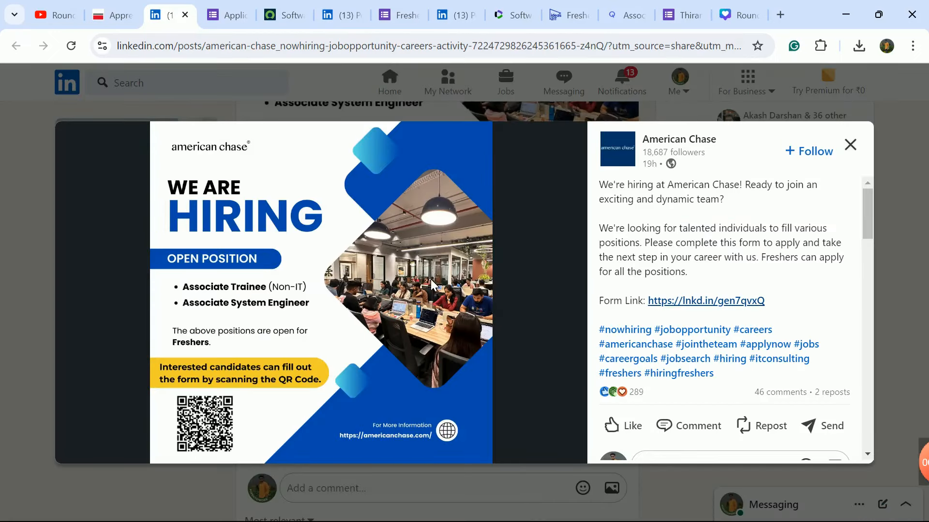
{"action": "mouse_move", "coordinate": [370, 291]}
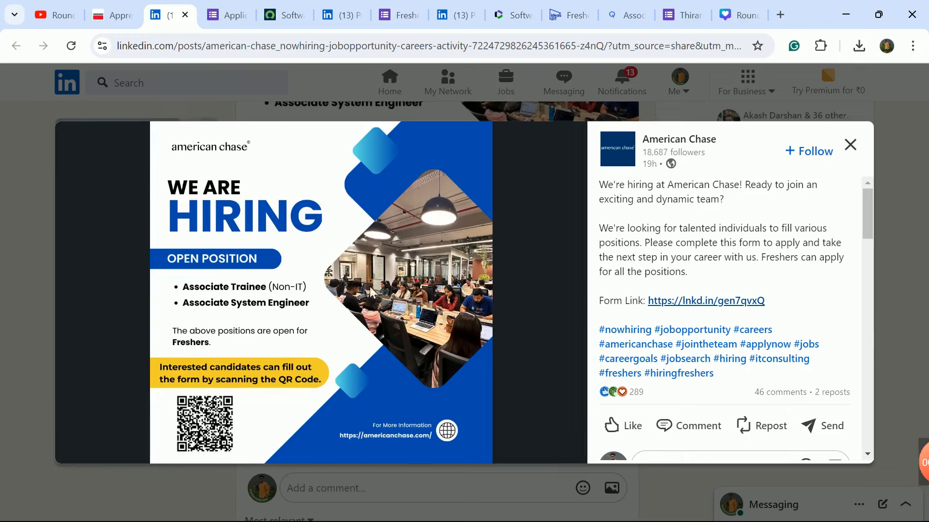
{"action": "mouse_move", "coordinate": [320, 346]}
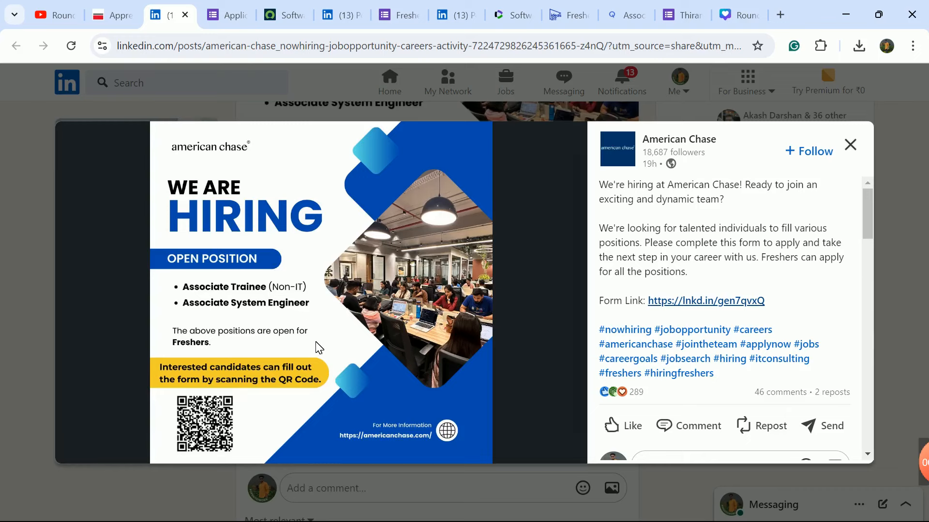
{"action": "mouse_move", "coordinate": [238, 394]}
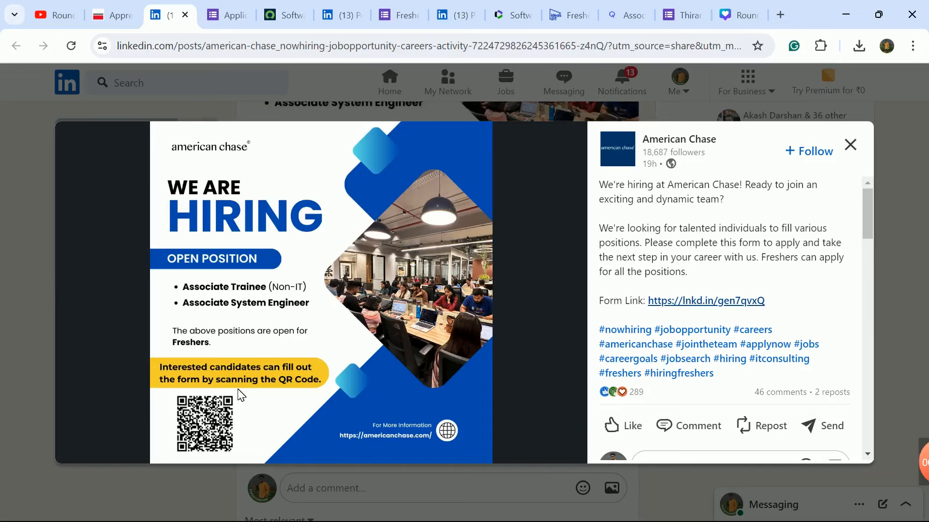
{"action": "mouse_move", "coordinate": [334, 246]}
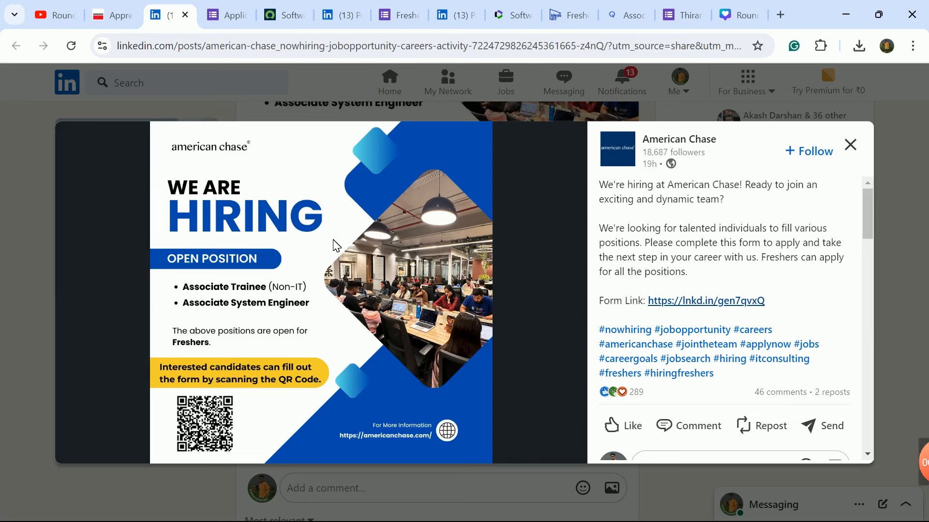
{"action": "mouse_move", "coordinate": [694, 283]}
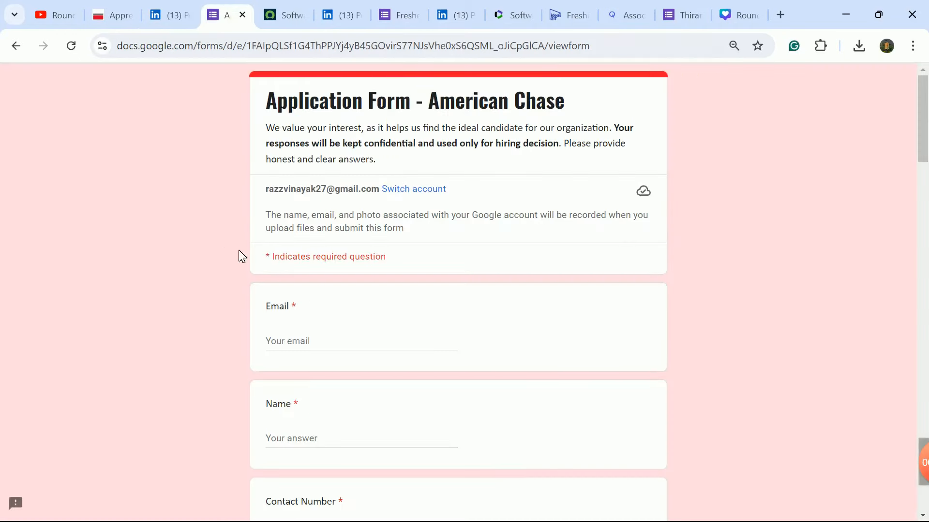
{"action": "mouse_move", "coordinate": [252, 249]}
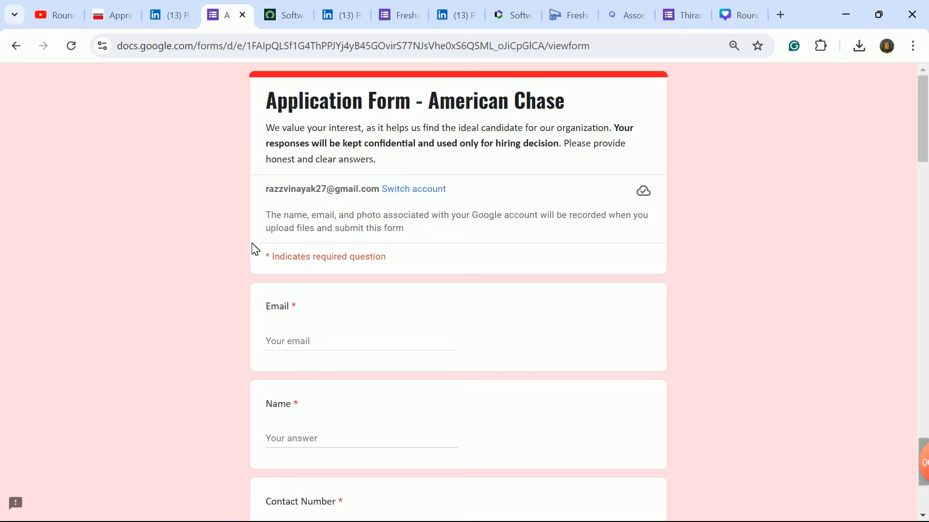
Step: Browse the American Chase form questions and choose Project Co ordinator ( Non IT) as the job applied for
{"action": "scroll", "scroll_direction": "down", "scroll_amount": 3}
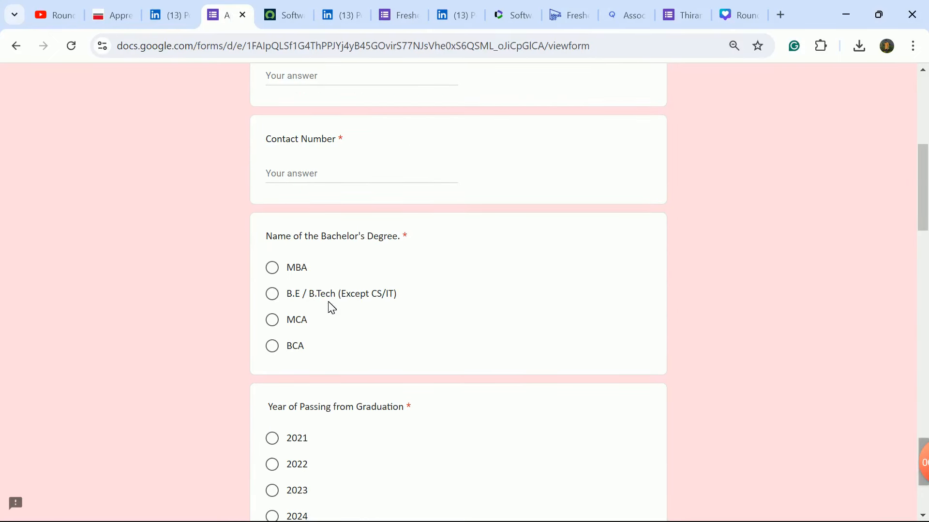
{"action": "scroll", "scroll_direction": "down", "scroll_amount": 3}
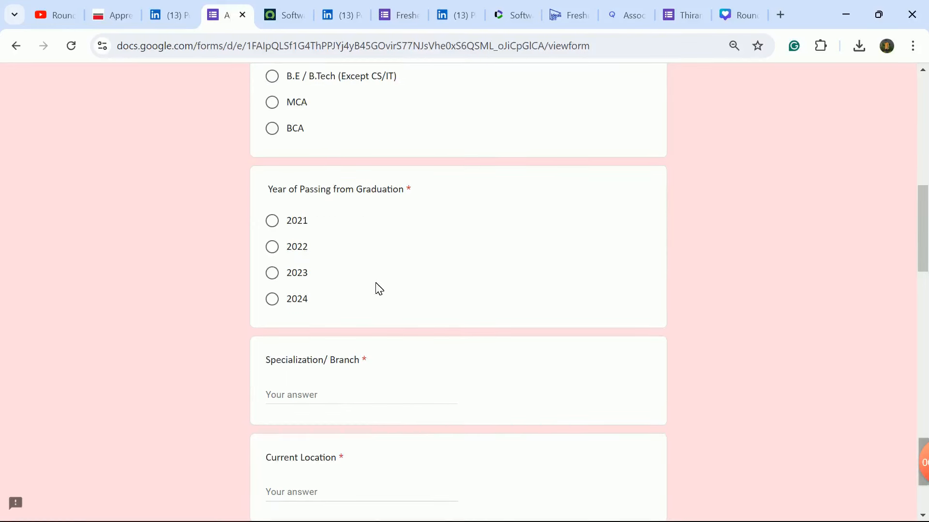
{"action": "scroll", "scroll_direction": "down", "scroll_amount": 3}
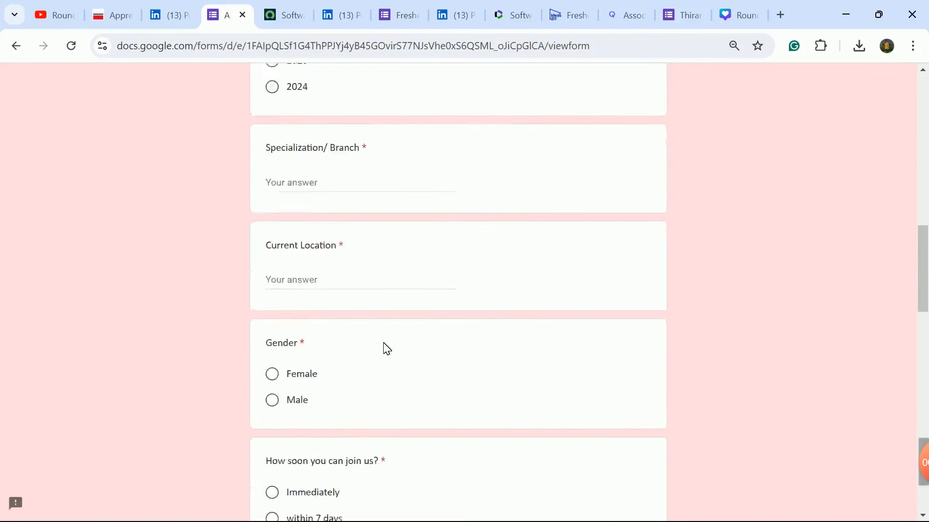
{"action": "scroll", "scroll_direction": "down", "scroll_amount": 3}
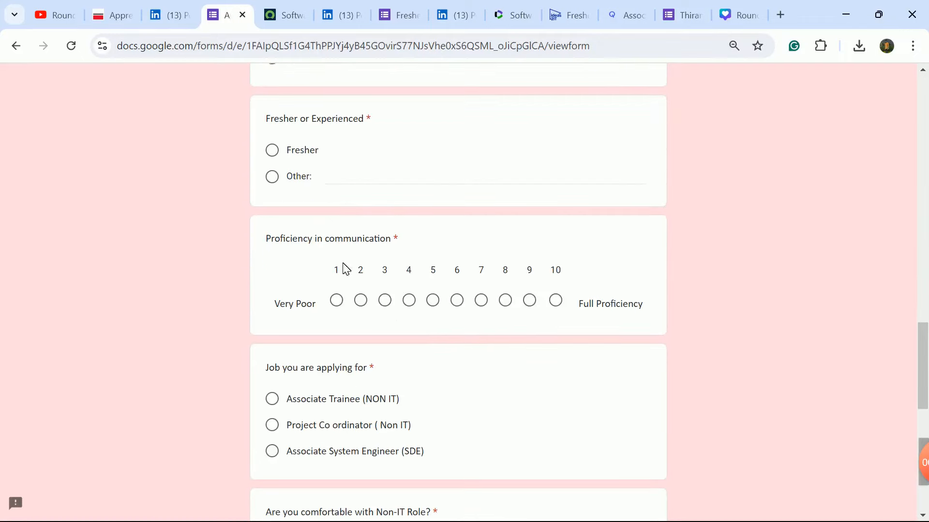
{"action": "scroll", "scroll_direction": "down", "scroll_amount": 3}
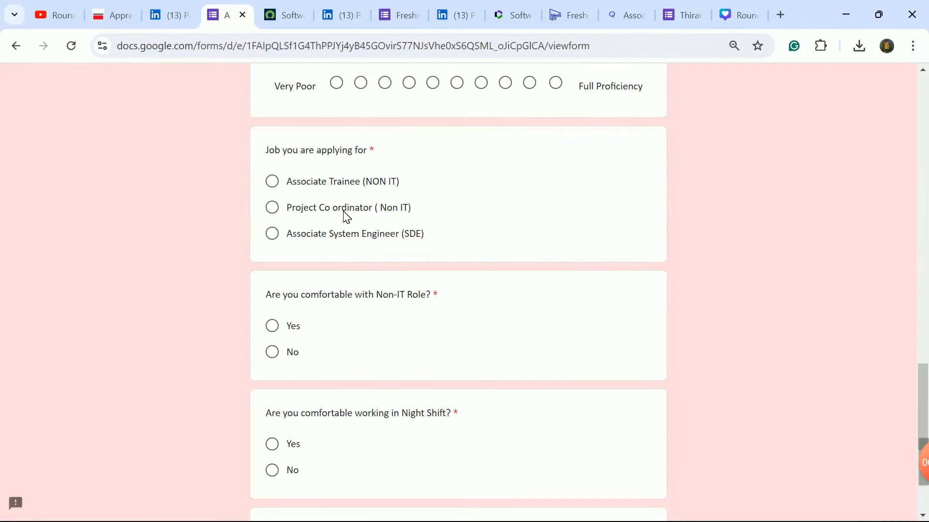
{"action": "mouse_move", "coordinate": [370, 240]}
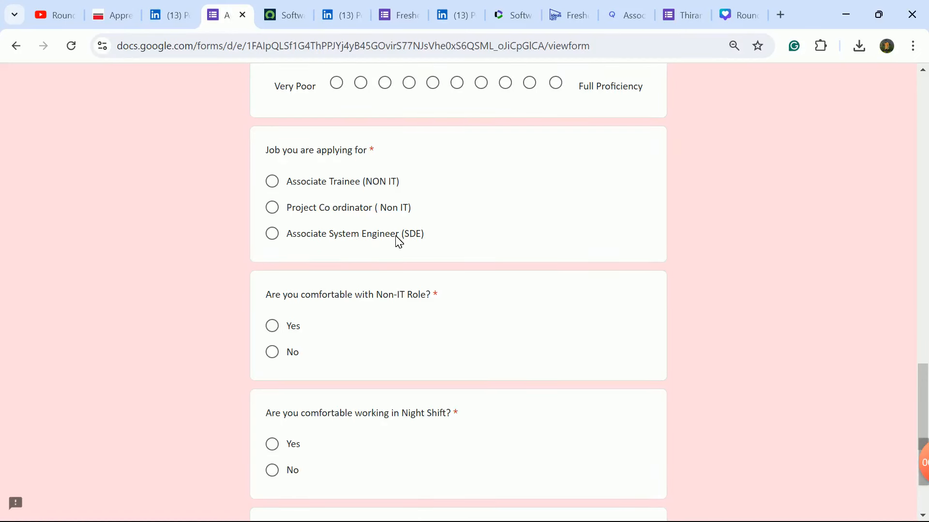
{"action": "left_click", "coordinate": [272, 207]}
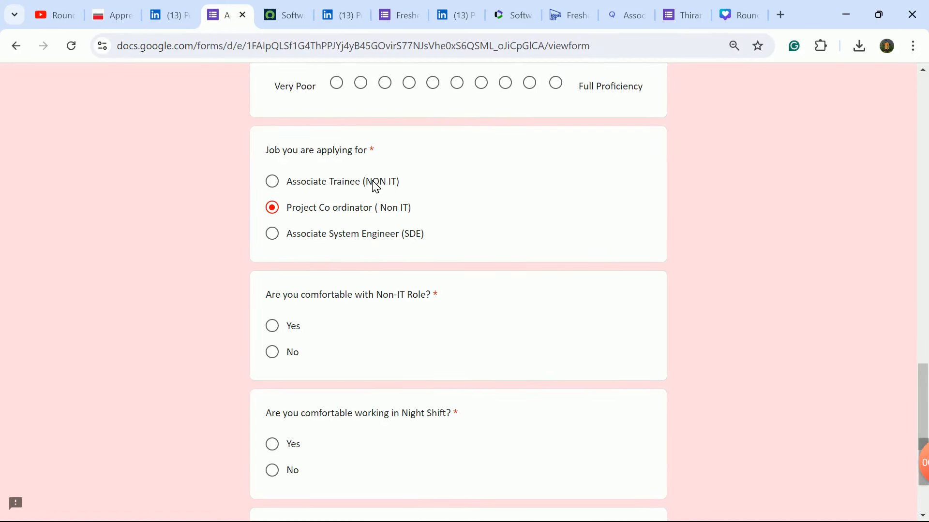
Step: Look over the remaining form questions and return to the American Chase LinkedIn hiring post
{"action": "scroll", "scroll_direction": "down", "scroll_amount": 3}
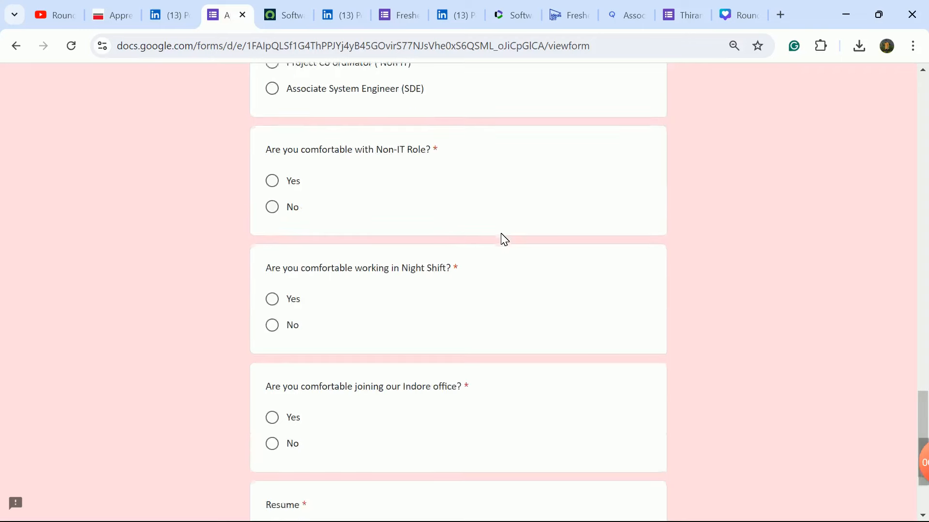
{"action": "scroll", "scroll_direction": "down", "scroll_amount": 3}
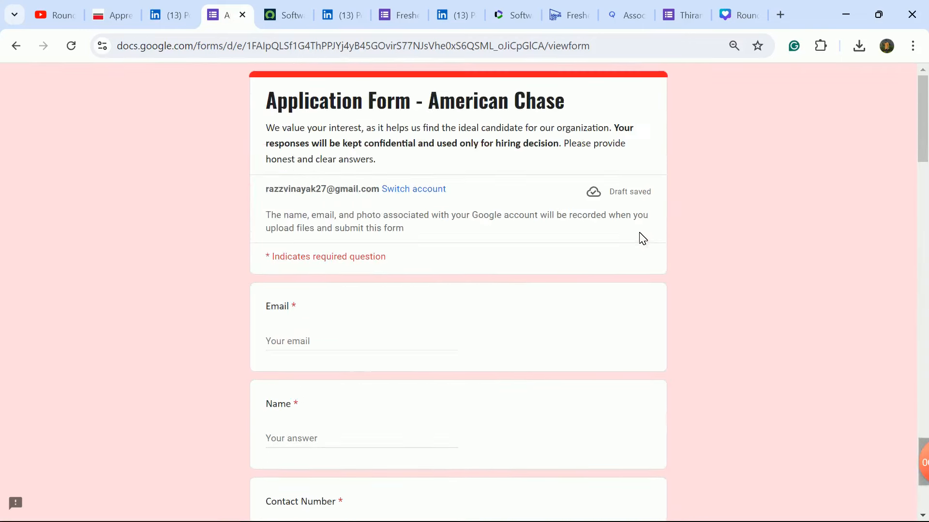
{"action": "left_click", "coordinate": [168, 14]}
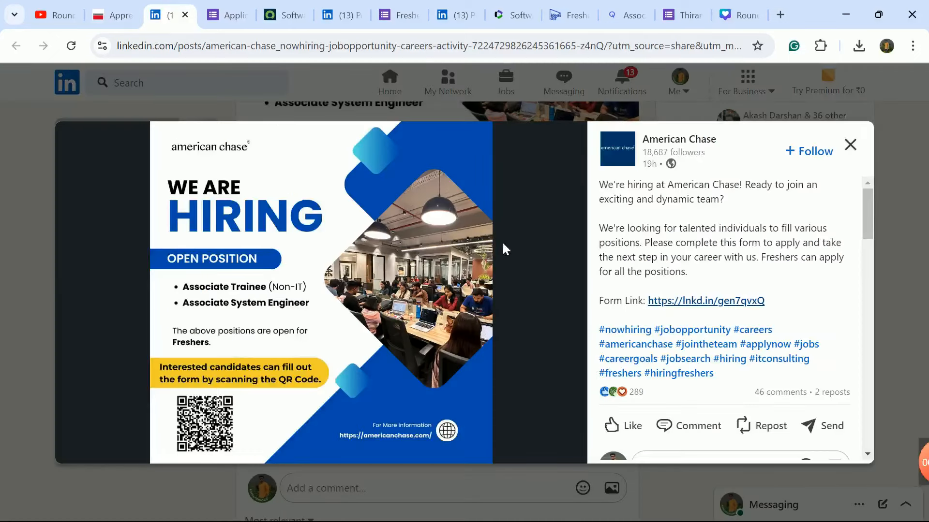
Step: Read the ServiceNow Software Engineer Hyderabad posting through its qualifications, then move to the EWall Solutions post
{"action": "left_click", "coordinate": [278, 14]}
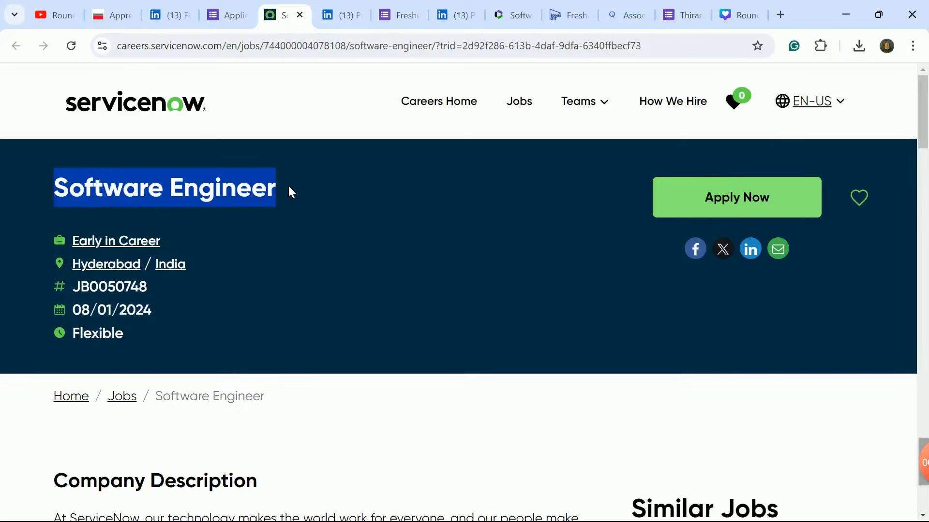
{"action": "scroll", "scroll_direction": "down", "scroll_amount": 3}
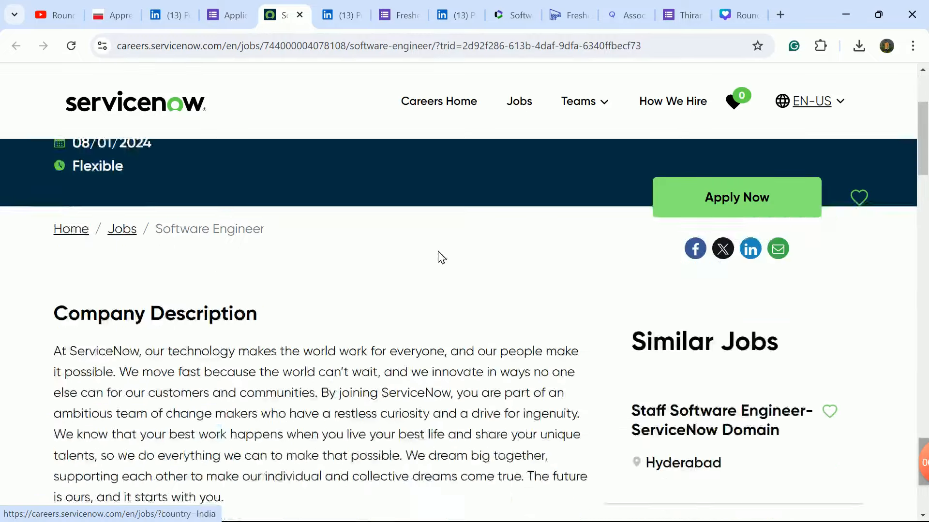
{"action": "scroll", "scroll_direction": "down", "scroll_amount": 3}
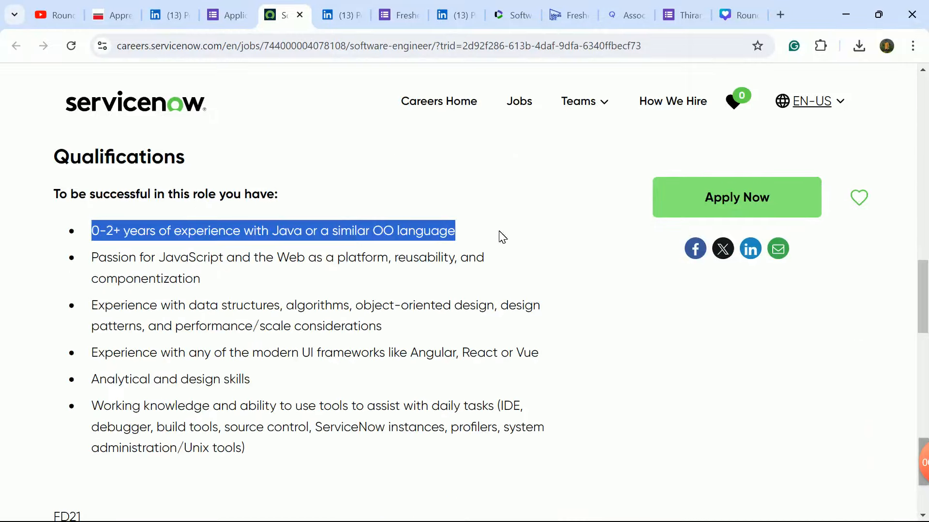
{"action": "scroll", "scroll_direction": "down", "scroll_amount": 3}
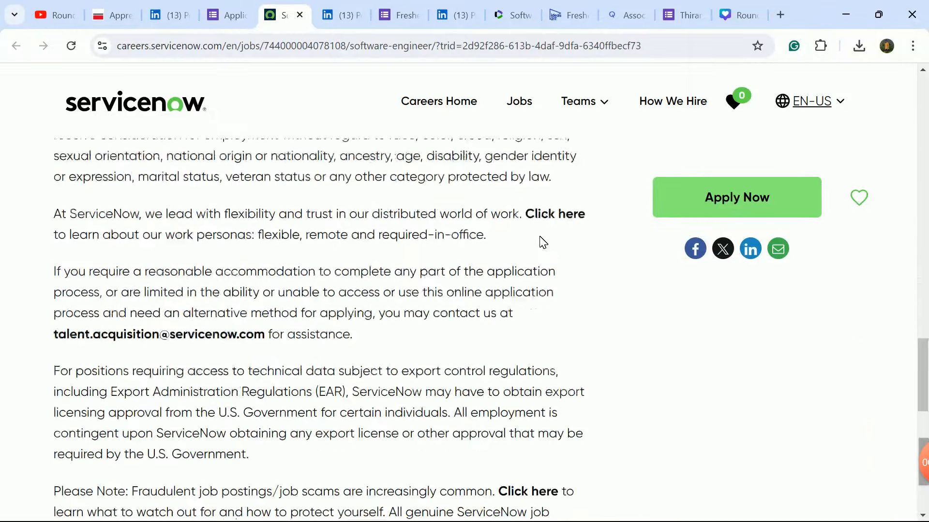
{"action": "scroll", "scroll_direction": "up", "scroll_amount": 3}
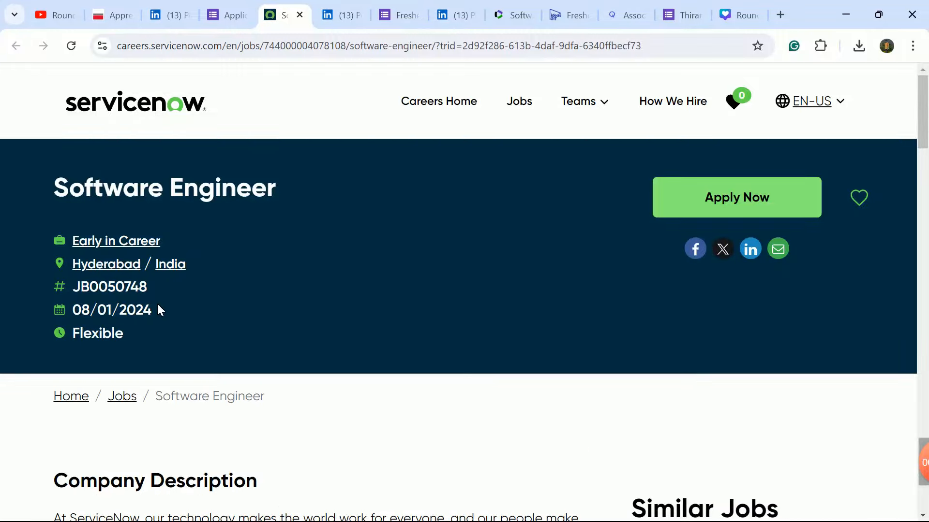
{"action": "left_click", "coordinate": [341, 15]}
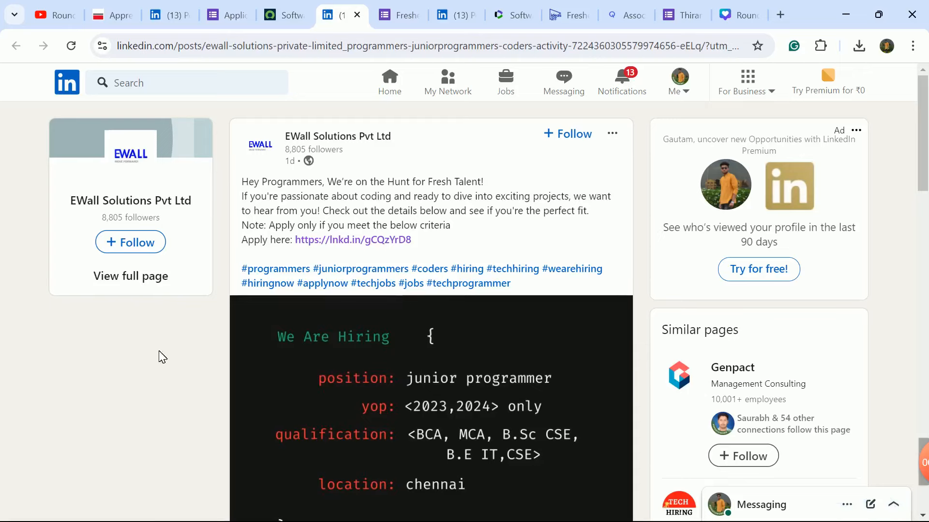
Step: Read the EWall junior-programmer criteria for 2023–2024 graduates and follow its 'Apply here' link
{"action": "scroll", "scroll_direction": "down", "scroll_amount": 3}
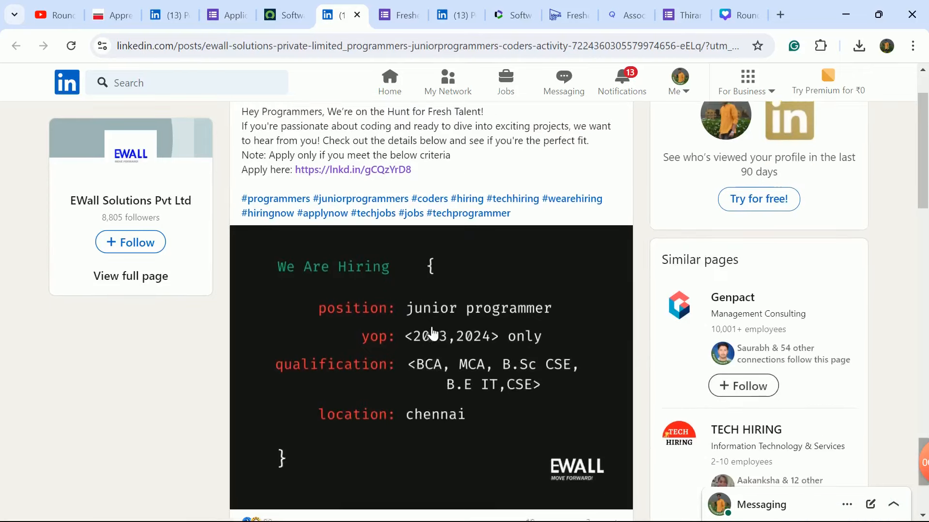
{"action": "scroll", "scroll_direction": "down", "scroll_amount": 3}
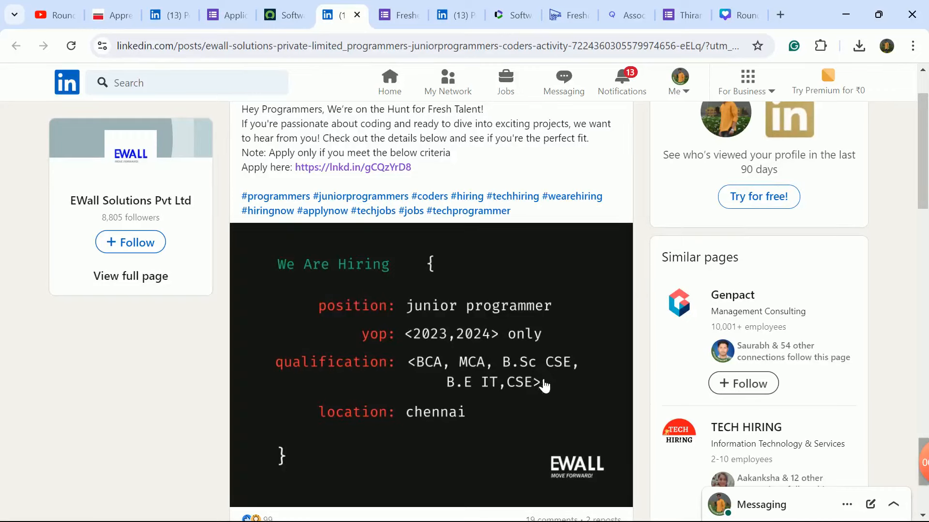
{"action": "mouse_move", "coordinate": [502, 397]}
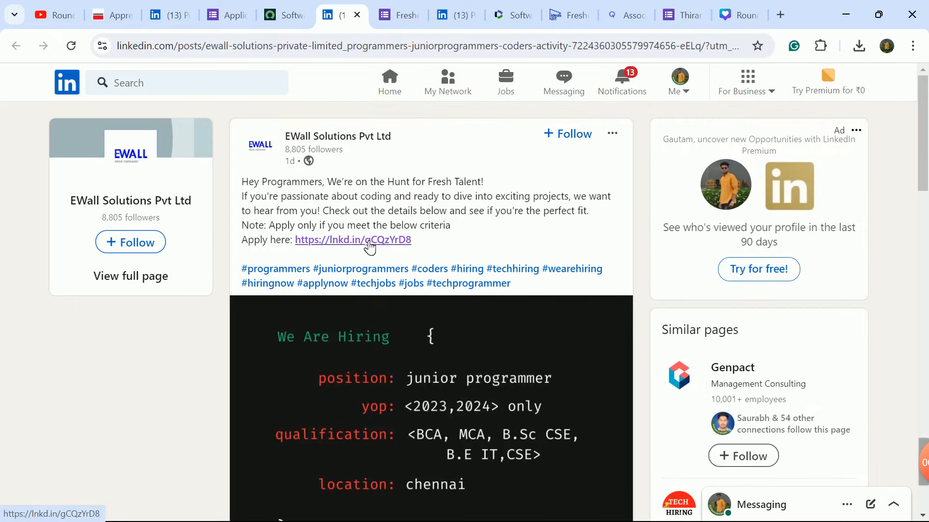
{"action": "left_click", "coordinate": [397, 15]}
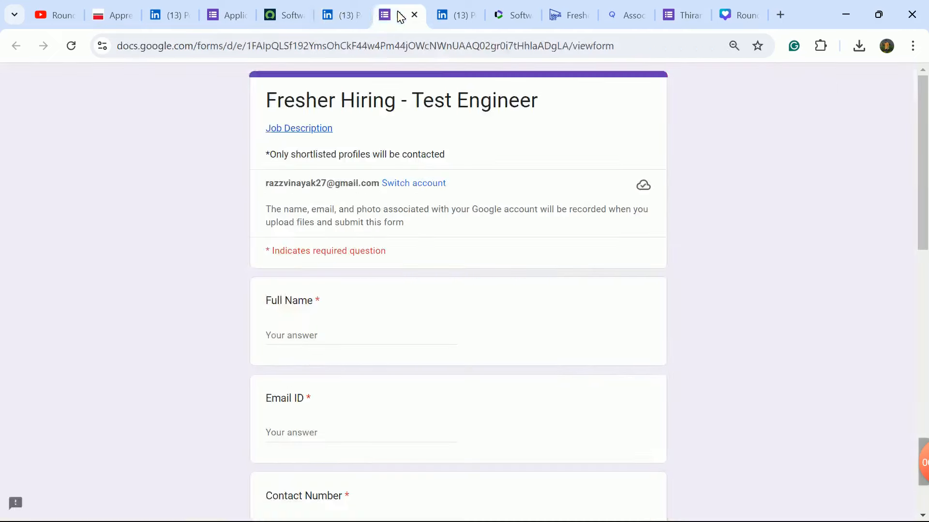
Step: Browse the Fresher Hiring – Test Engineer form questions and bring up Inito's Test Engineer job description document
{"action": "left_click", "coordinate": [368, 14]}
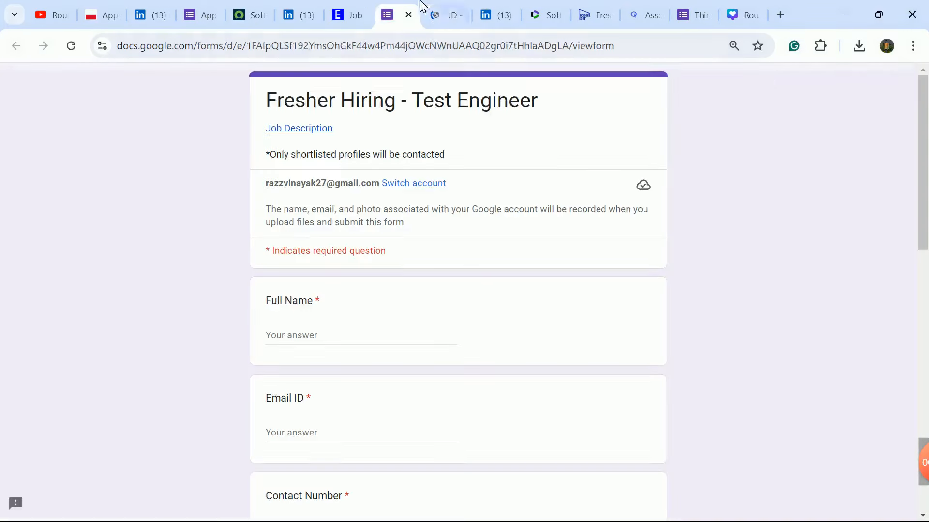
{"action": "scroll", "scroll_direction": "down", "scroll_amount": 3}
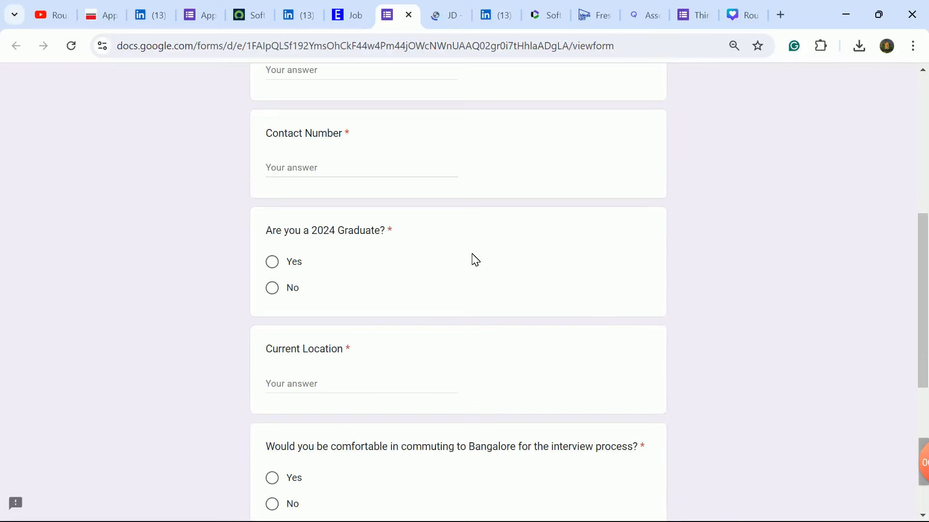
{"action": "mouse_move", "coordinate": [473, 257]}
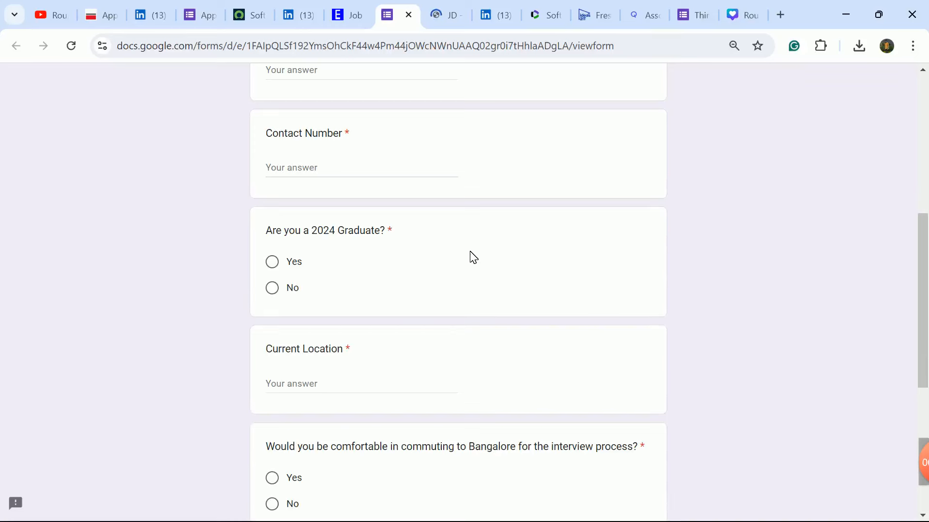
{"action": "scroll", "scroll_direction": "up", "scroll_amount": 3}
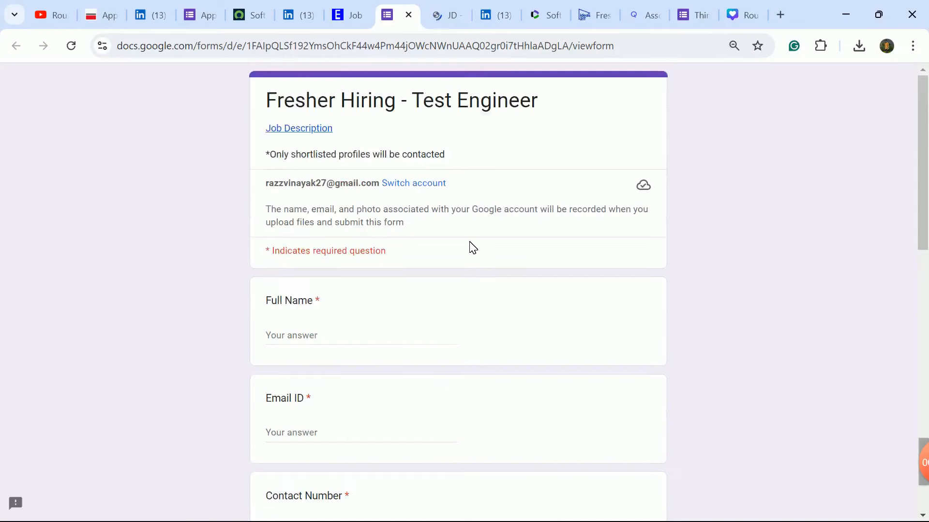
{"action": "scroll", "scroll_direction": "down", "scroll_amount": 3}
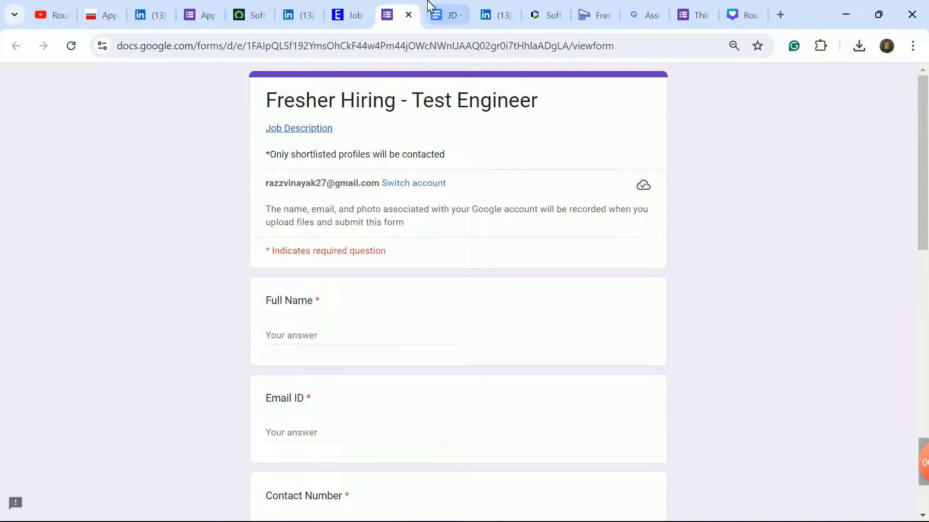
{"action": "left_click", "coordinate": [446, 15]}
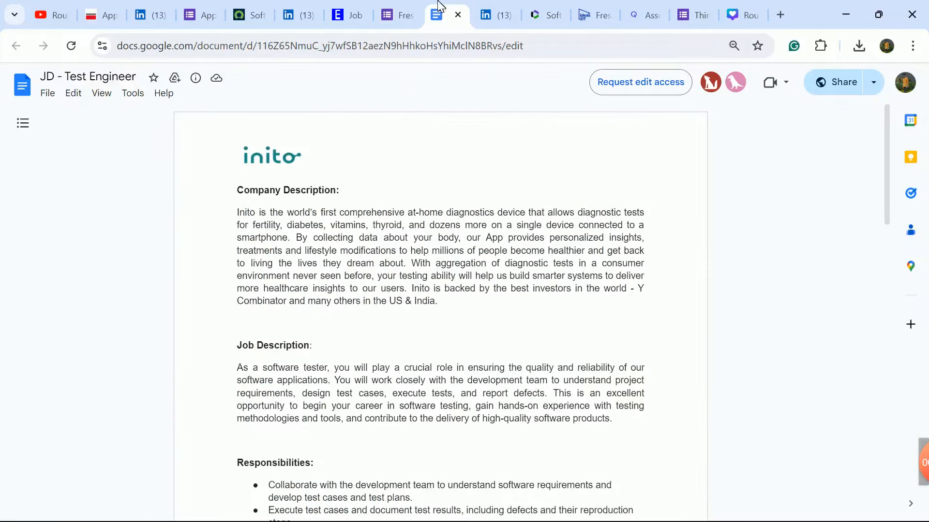
Step: Read Inito's Test Engineer responsibilities, qualifications and preferred skills, then switch to the Emitrr internship post
{"action": "scroll", "scroll_direction": "down", "scroll_amount": 3}
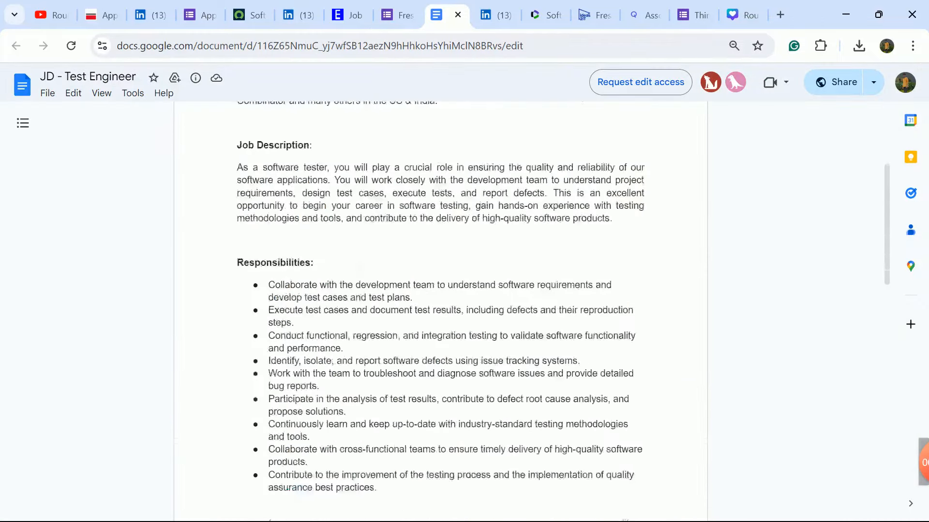
{"action": "scroll", "scroll_direction": "down", "scroll_amount": 3}
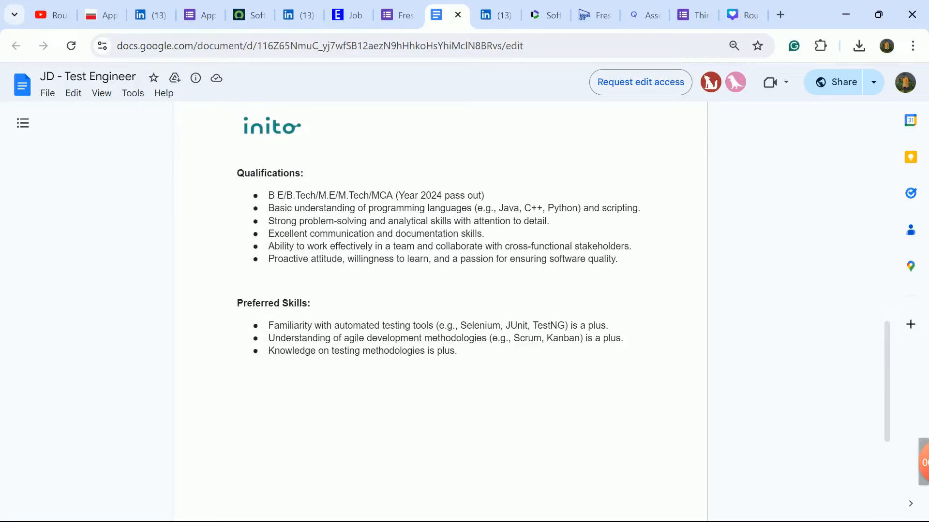
{"action": "scroll", "scroll_direction": "down", "scroll_amount": 3}
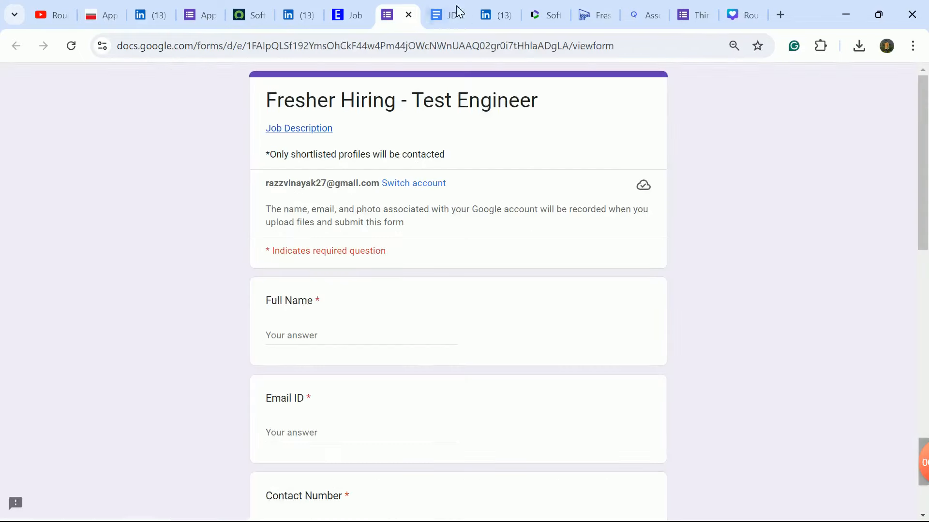
{"action": "left_click", "coordinate": [483, 15]}
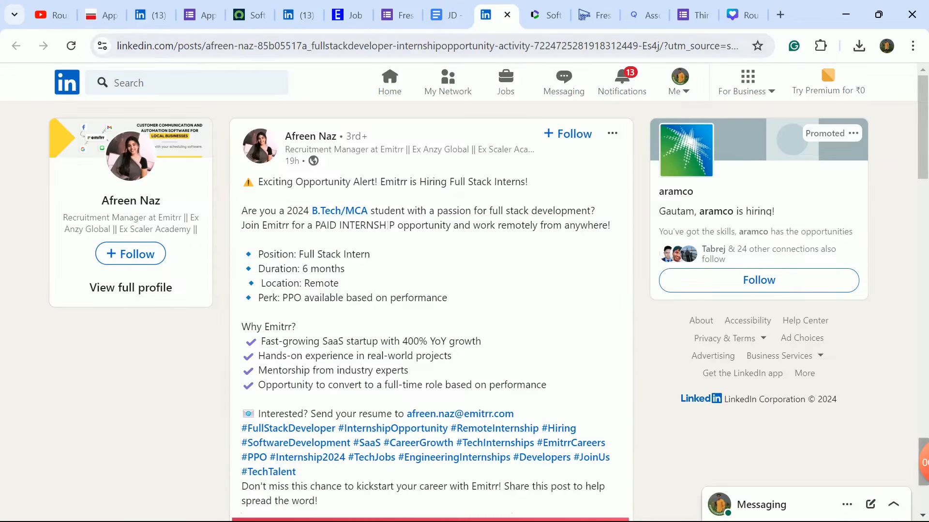
{"action": "mouse_move", "coordinate": [464, 252]}
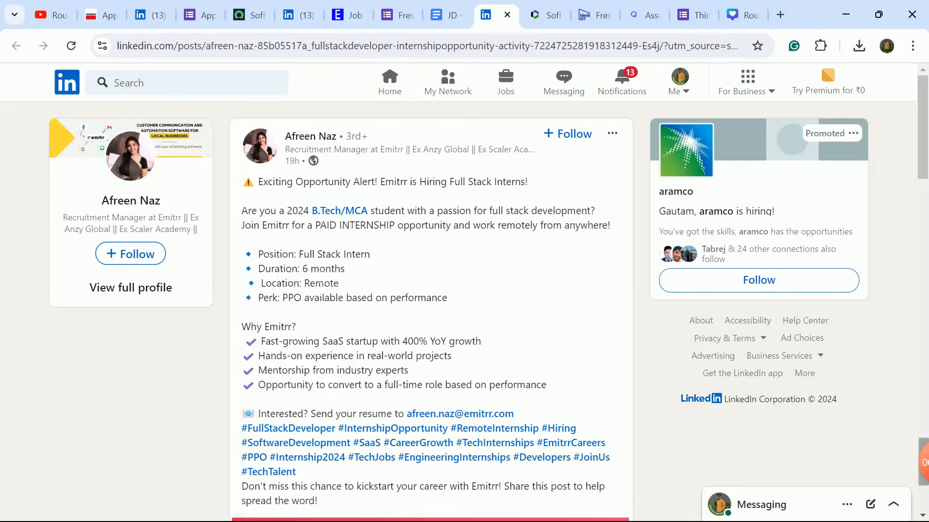
Step: Highlight the Emitrr post's PPO perk and resume email line, then move to the Clarivate Java posting
{"action": "double_click", "coordinate": [337, 254]}
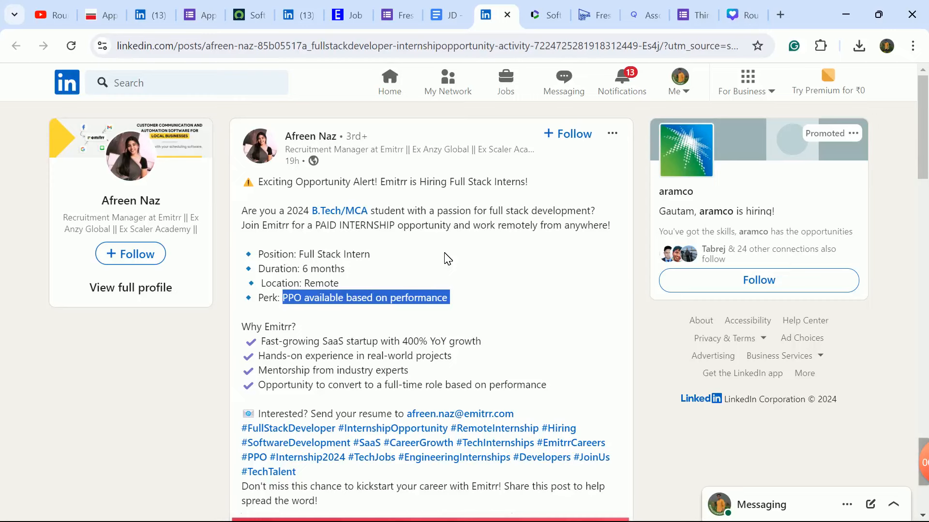
{"action": "mouse_move", "coordinate": [573, 302]}
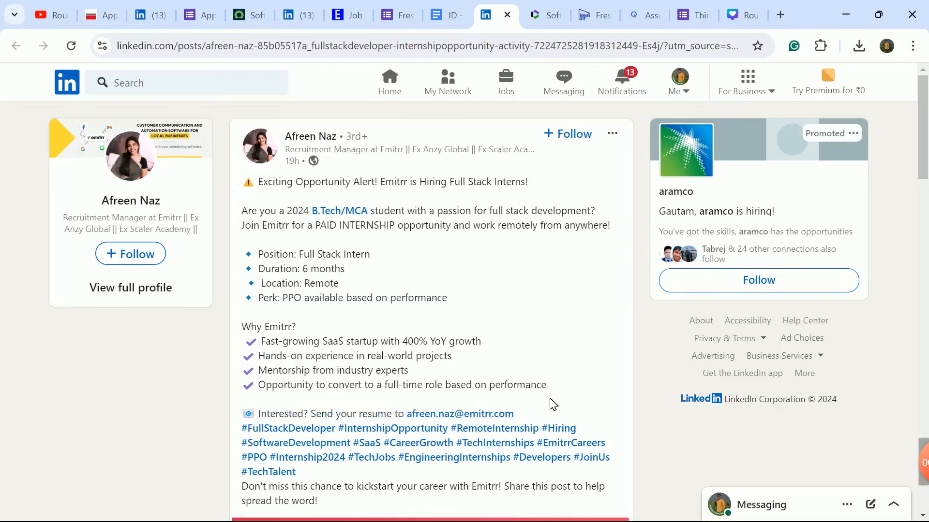
{"action": "left_click_drag", "start_coordinate": [362, 413], "coordinate": [513, 413]}
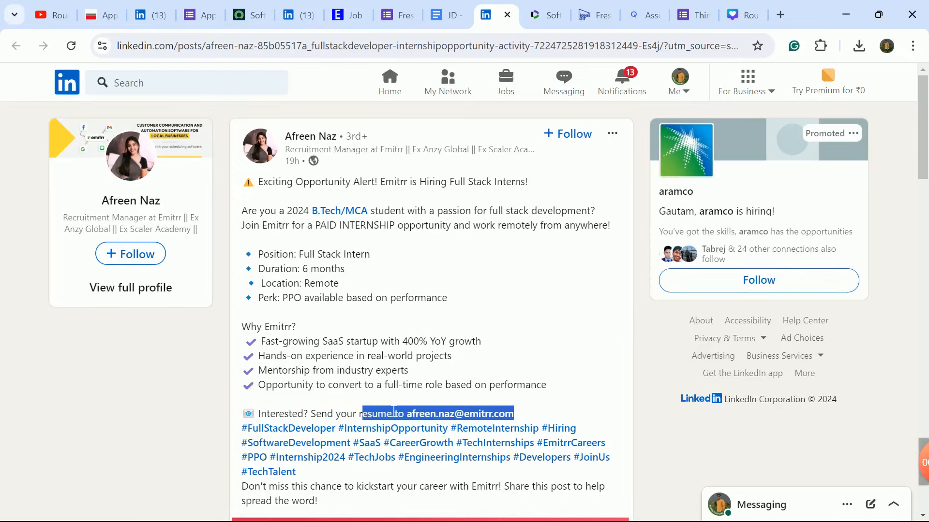
{"action": "left_click", "coordinate": [536, 15]}
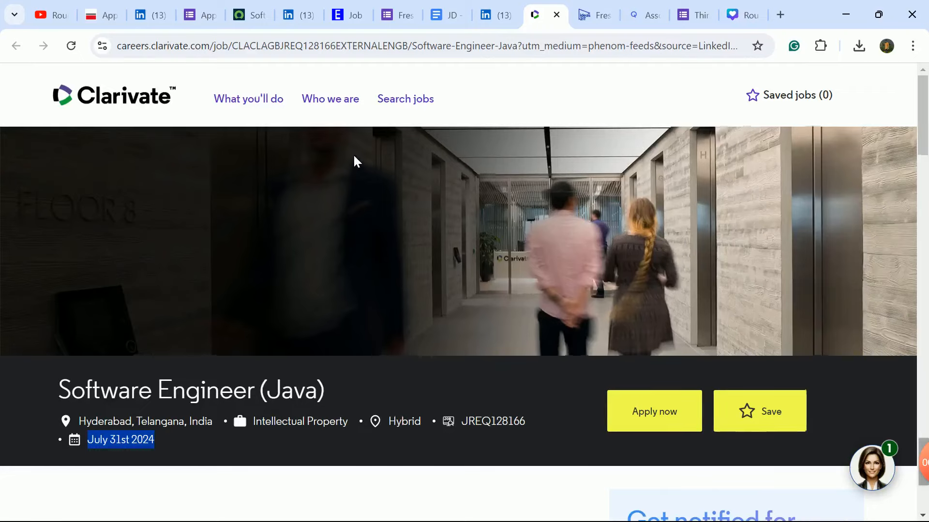
Step: Highlight Clarivate's Software Engineer (Java) candidate requirements, including 0–2 years' experience
{"action": "scroll", "scroll_direction": "down", "scroll_amount": 3}
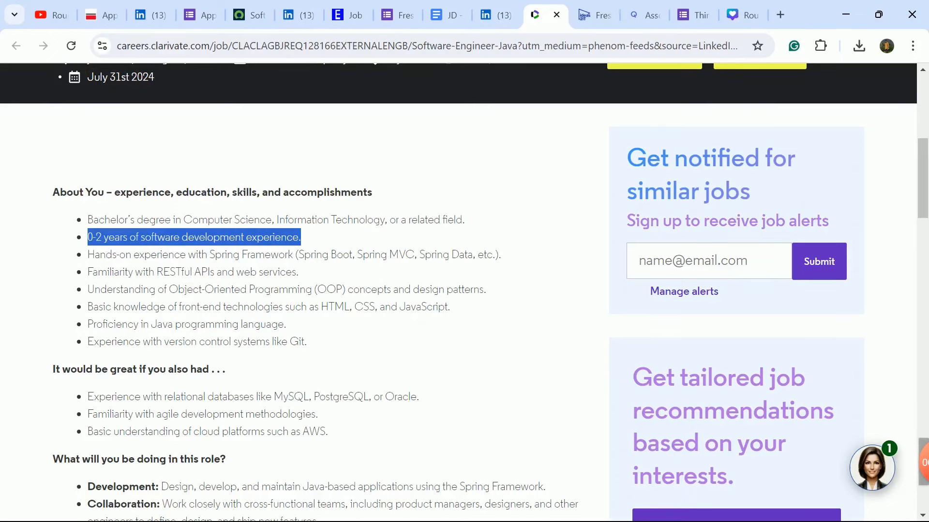
{"action": "left_click_drag", "start_coordinate": [87, 237], "coordinate": [462, 289]}
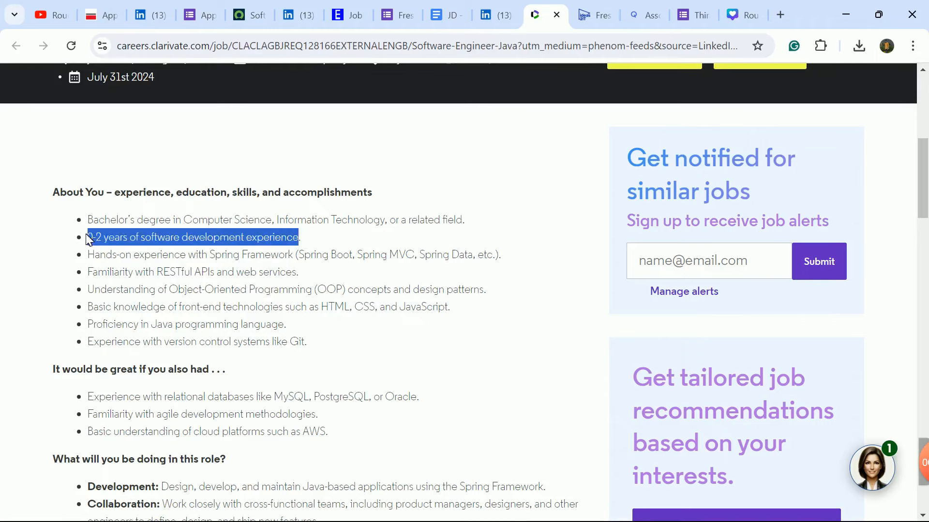
{"action": "scroll", "scroll_direction": "up", "scroll_amount": 3}
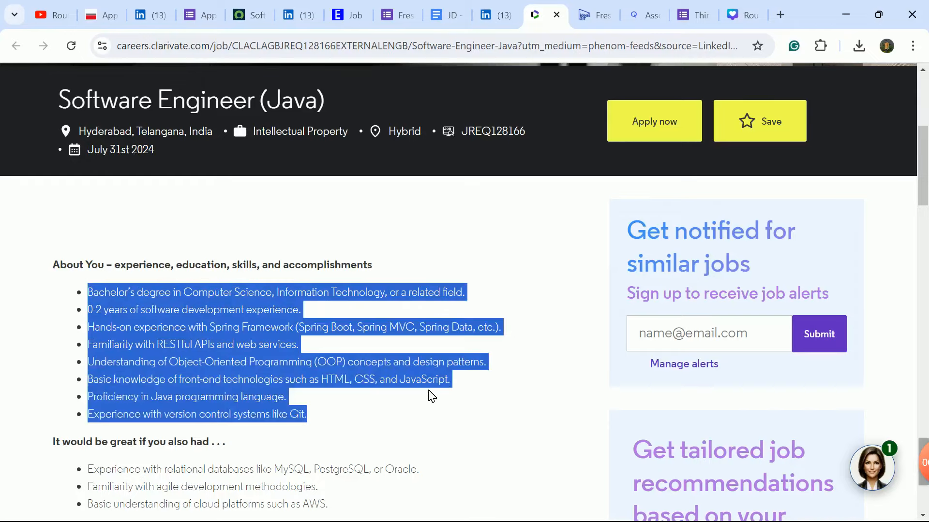
{"action": "scroll", "scroll_direction": "down", "scroll_amount": 3}
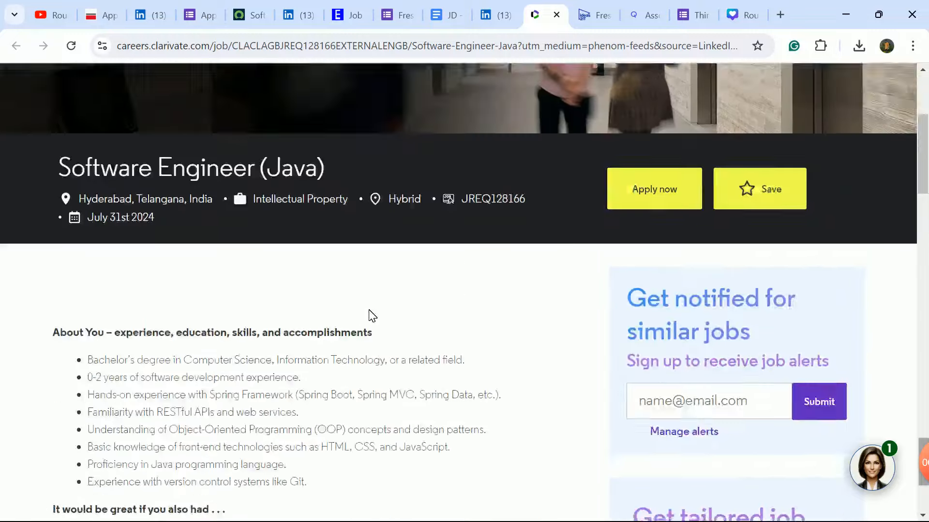
Step: Look through the ideas2it freshers trainee hiring page
{"action": "left_click", "coordinate": [584, 14]}
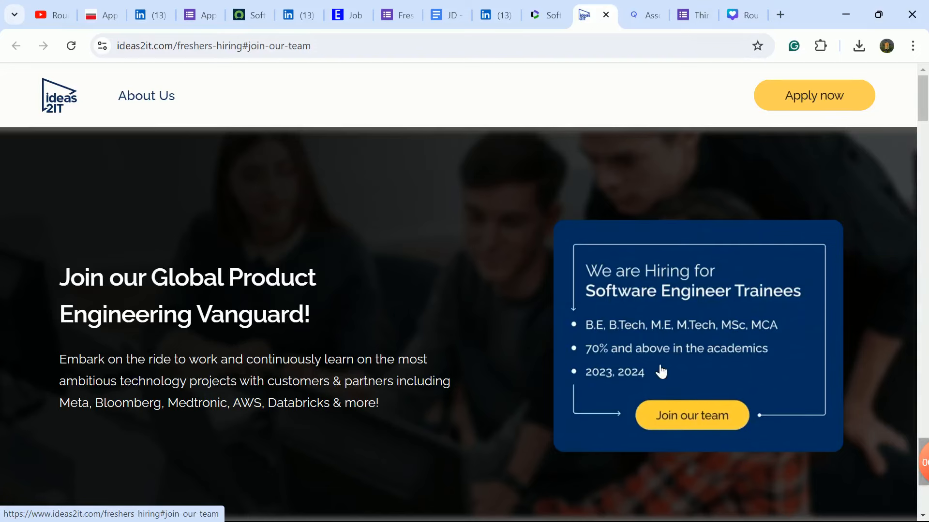
{"action": "scroll", "scroll_direction": "down", "scroll_amount": 3}
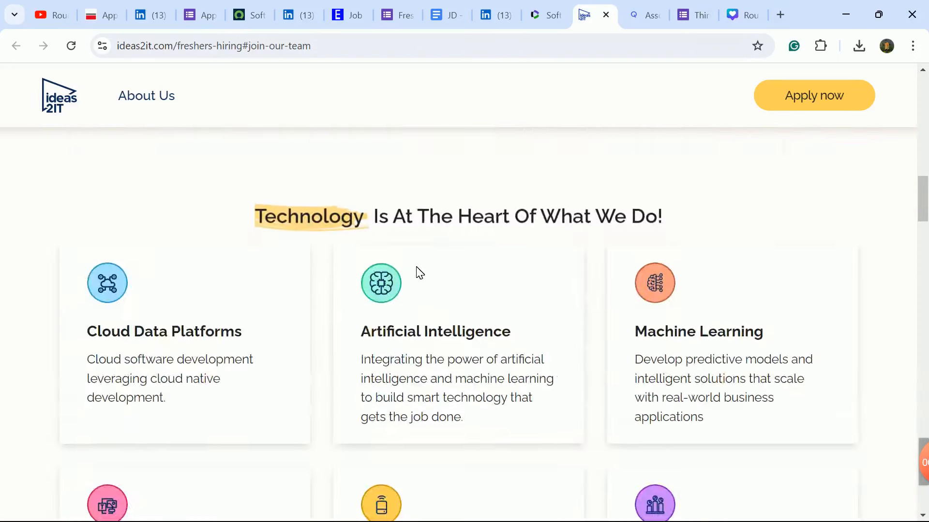
{"action": "scroll", "scroll_direction": "down", "scroll_amount": 3}
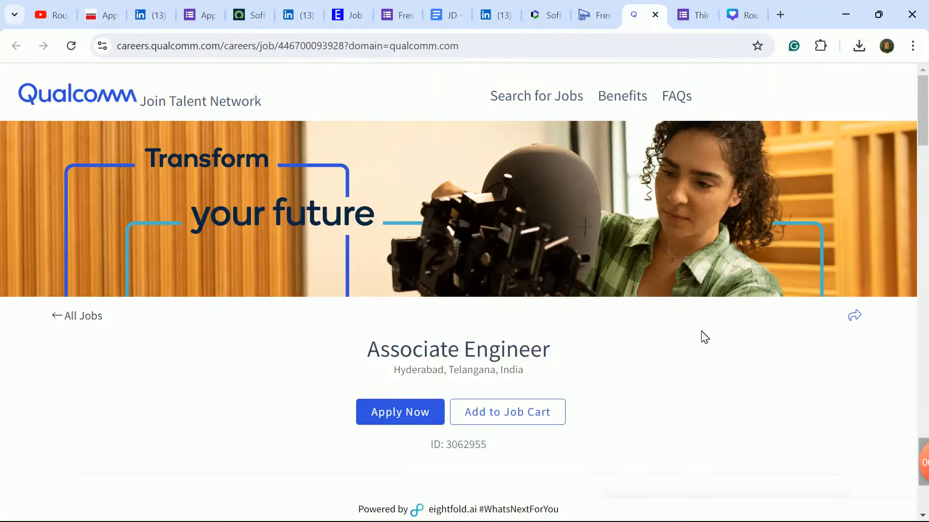
Step: Read Qualcomm's Associate Engineer Hyderabad posting through its 5G summary and minimum qualifications
{"action": "scroll", "scroll_direction": "down", "scroll_amount": 3}
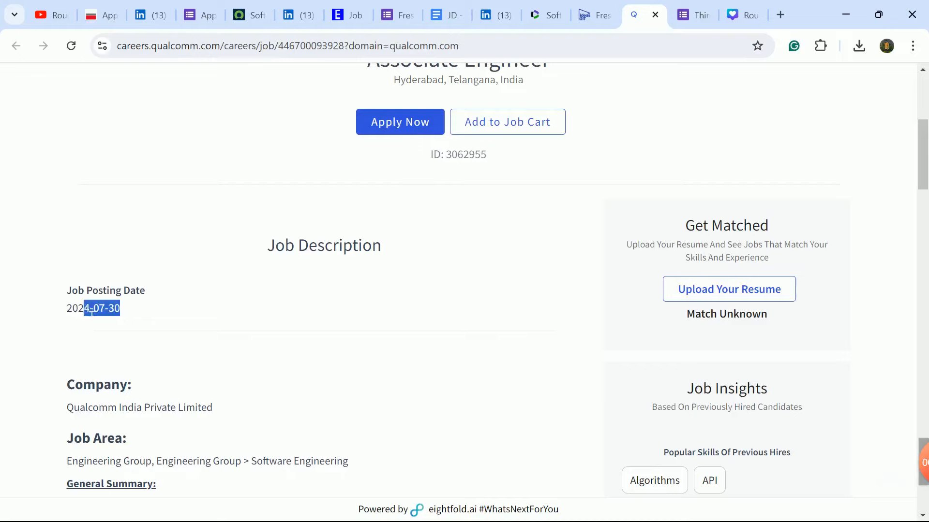
{"action": "mouse_move", "coordinate": [396, 299]}
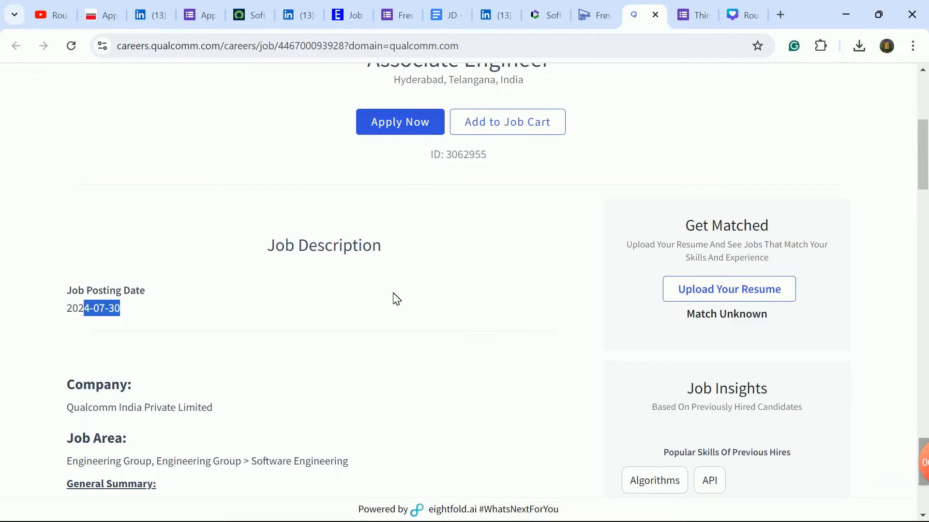
{"action": "scroll", "scroll_direction": "down", "scroll_amount": 3}
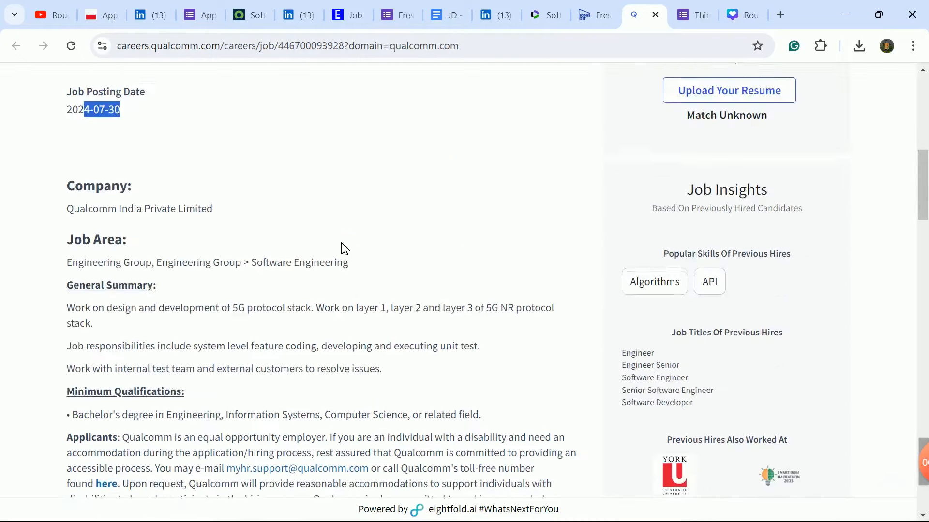
{"action": "scroll", "scroll_direction": "down", "scroll_amount": 3}
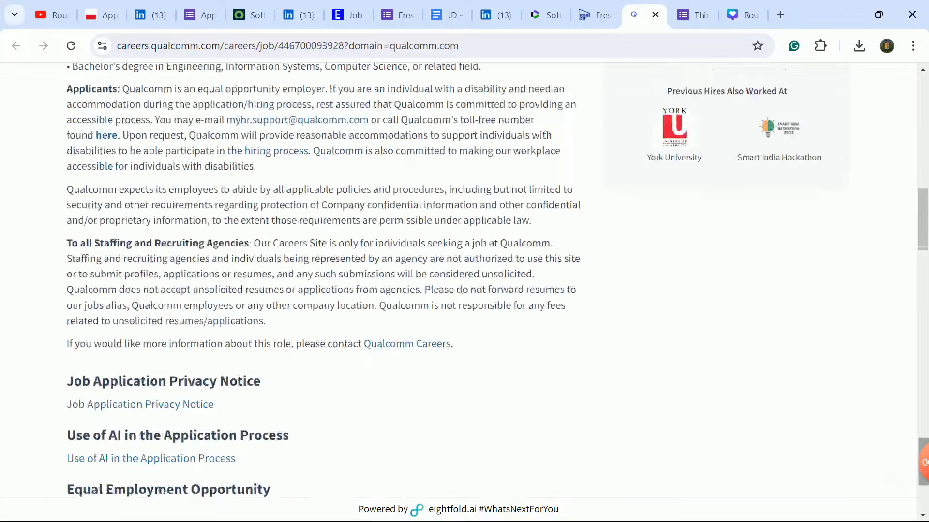
{"action": "scroll", "scroll_direction": "up", "scroll_amount": 3}
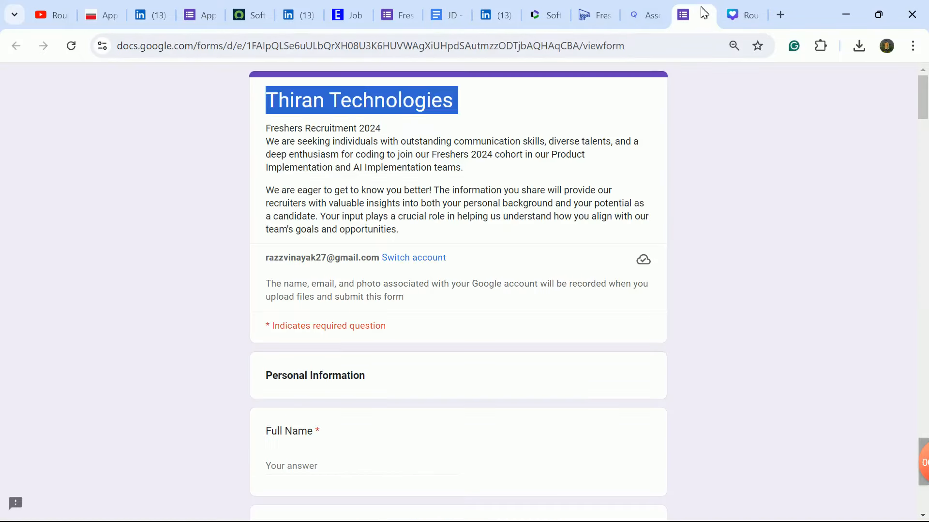
{"action": "left_click", "coordinate": [198, 178]}
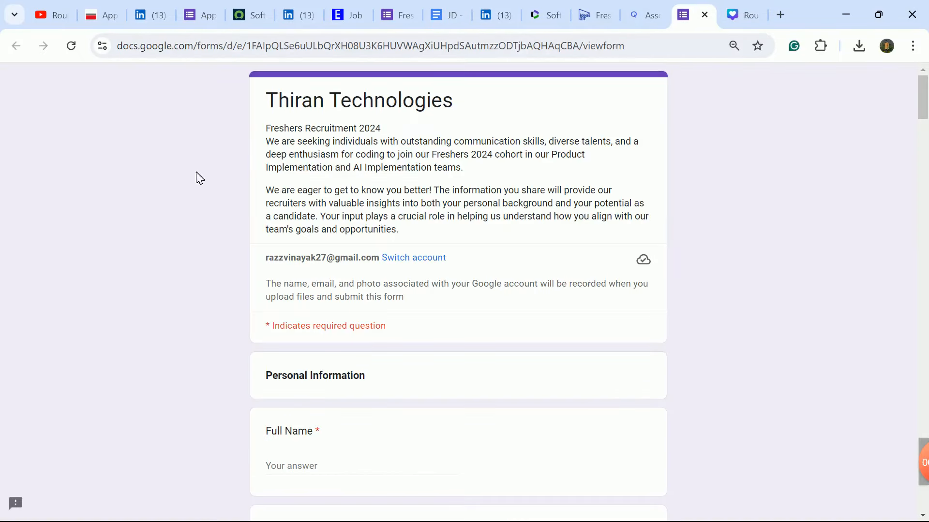
{"action": "scroll", "scroll_direction": "down", "scroll_amount": 3}
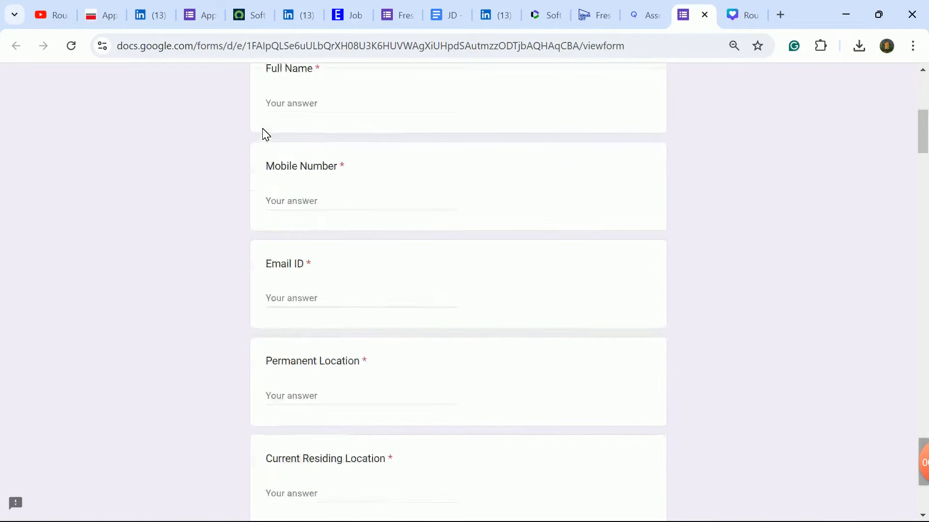
{"action": "scroll", "scroll_direction": "down", "scroll_amount": 3}
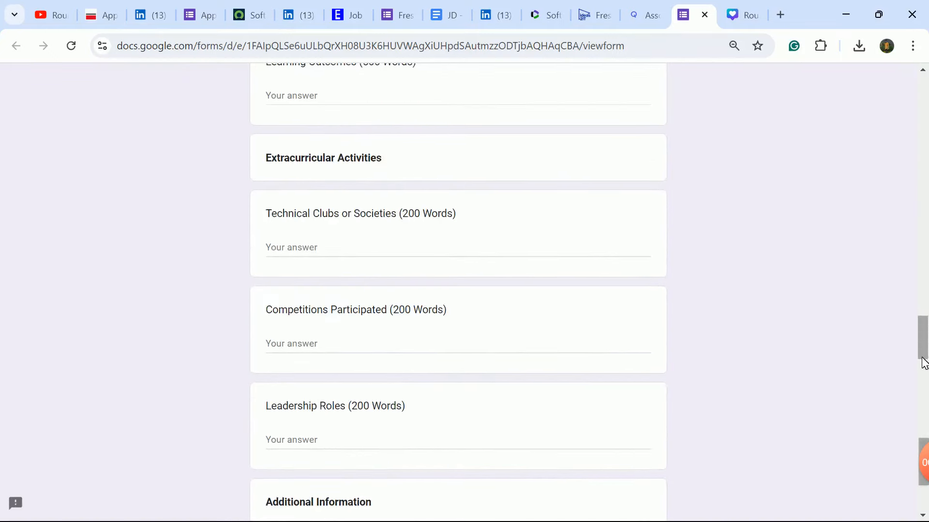